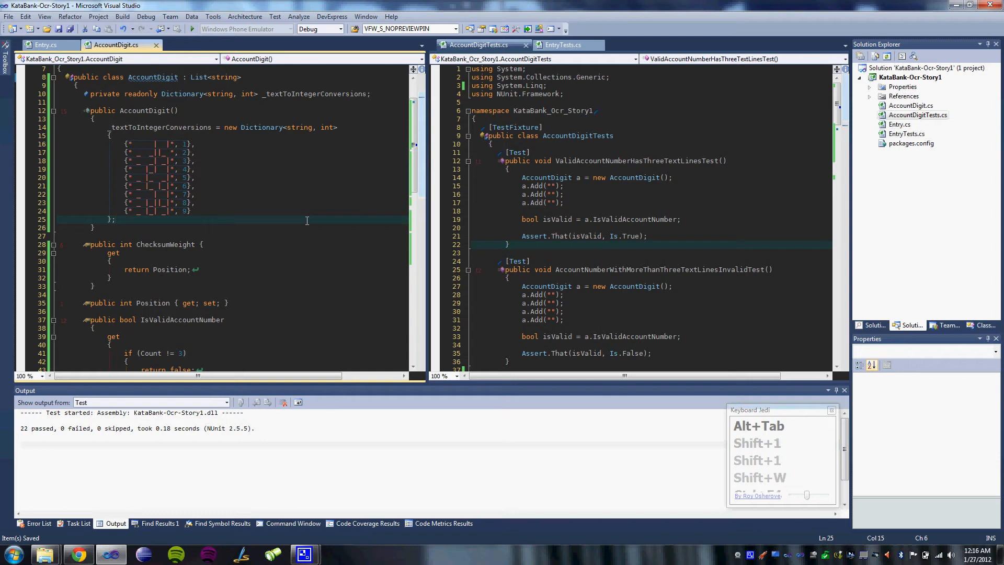
mouse_move(399, 177)
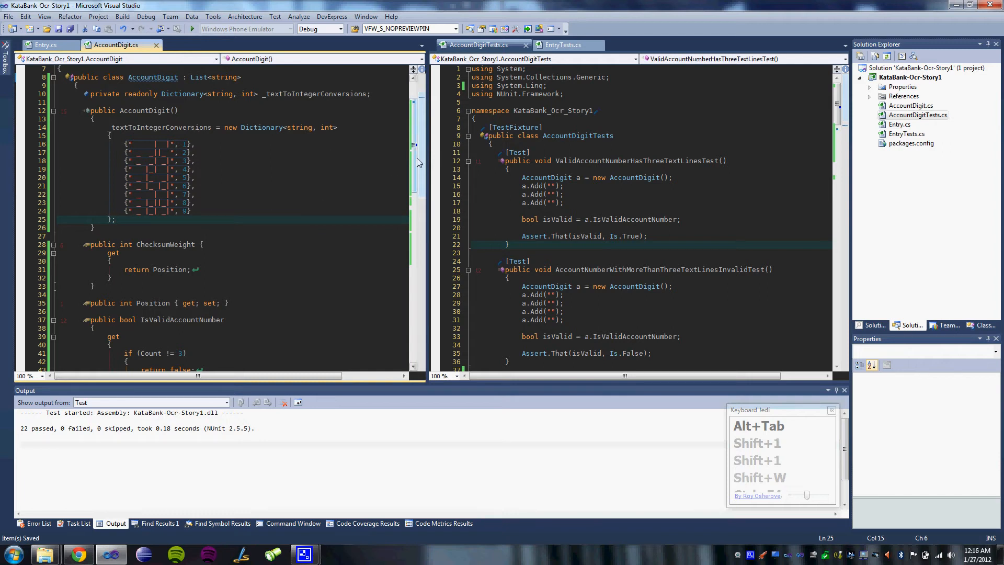
mouse_move(412, 162)
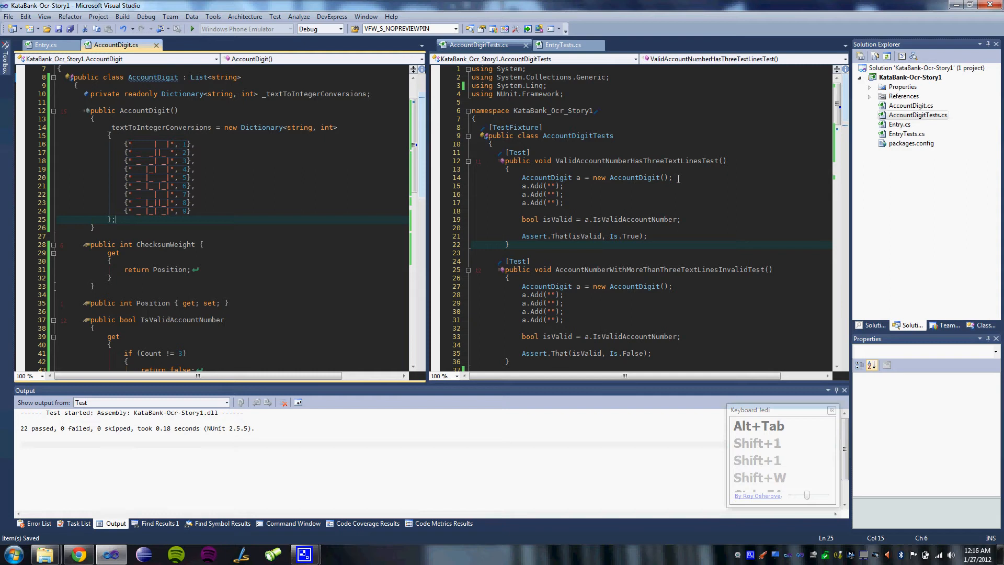
mouse_move(901, 125)
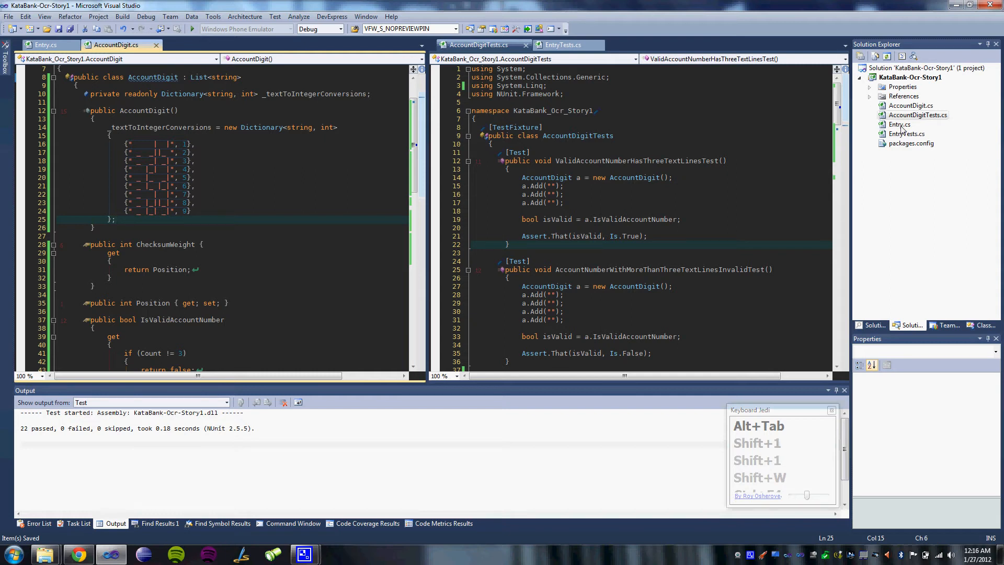
- Review Entry.cs's AccountNumberAsText, then start Add New Item on the KataBank project
left_click(38, 45)
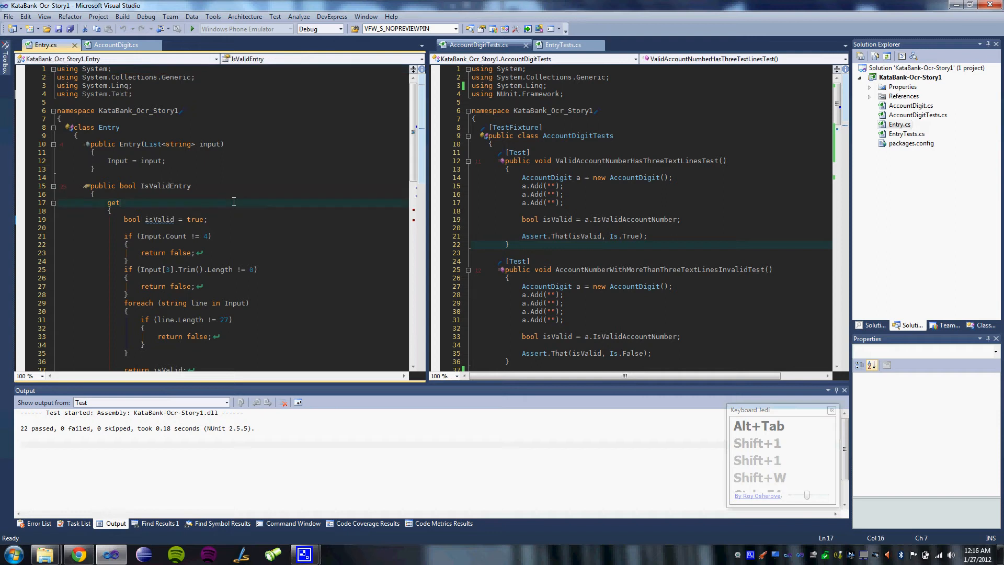
mouse_move(313, 205)
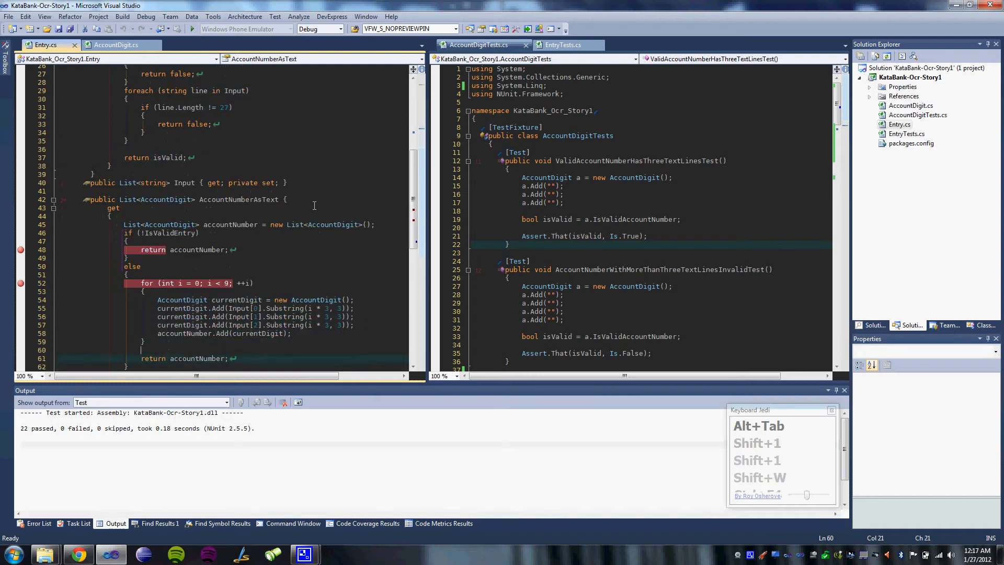
left_click(131, 267)
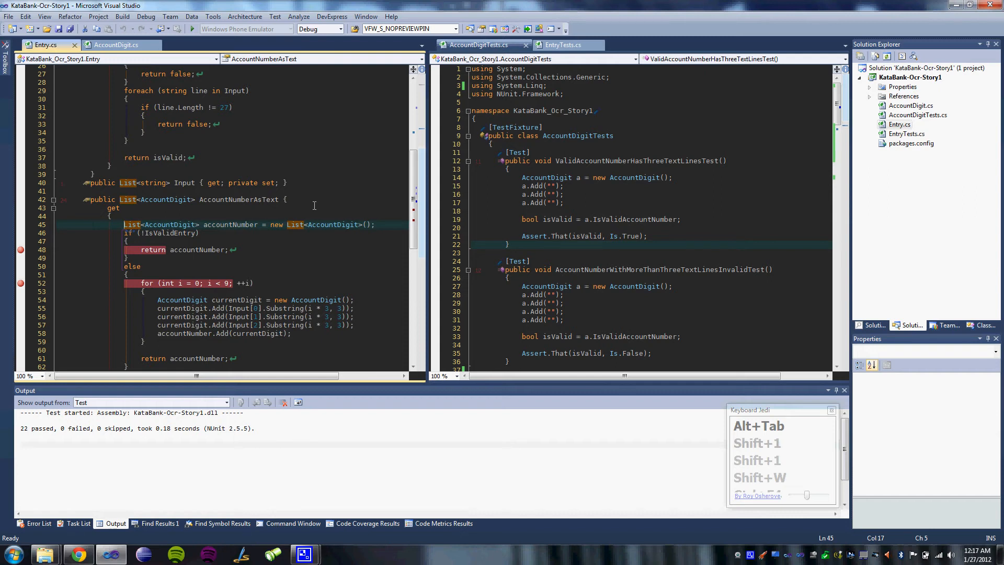
left_click(899, 124)
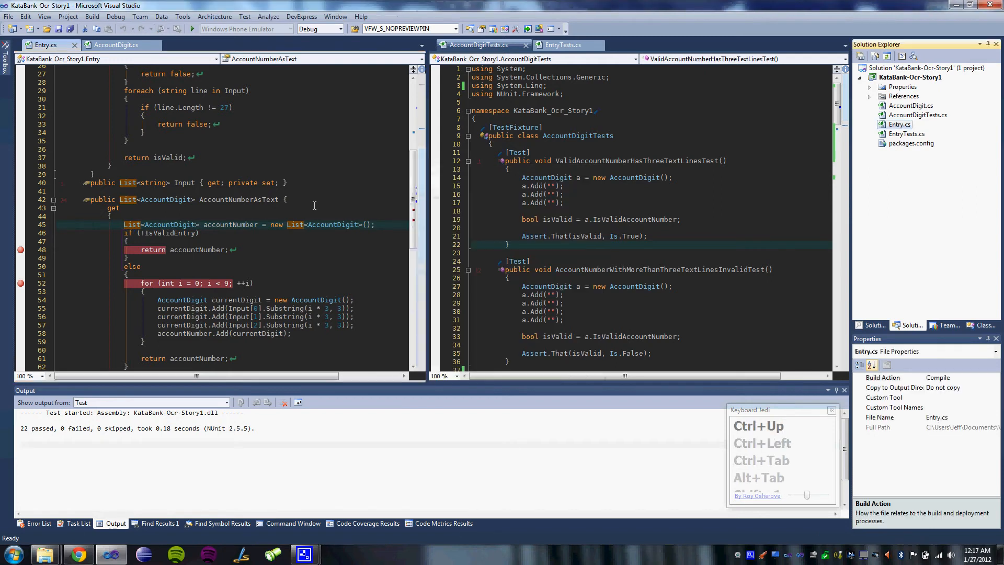
left_click(909, 77)
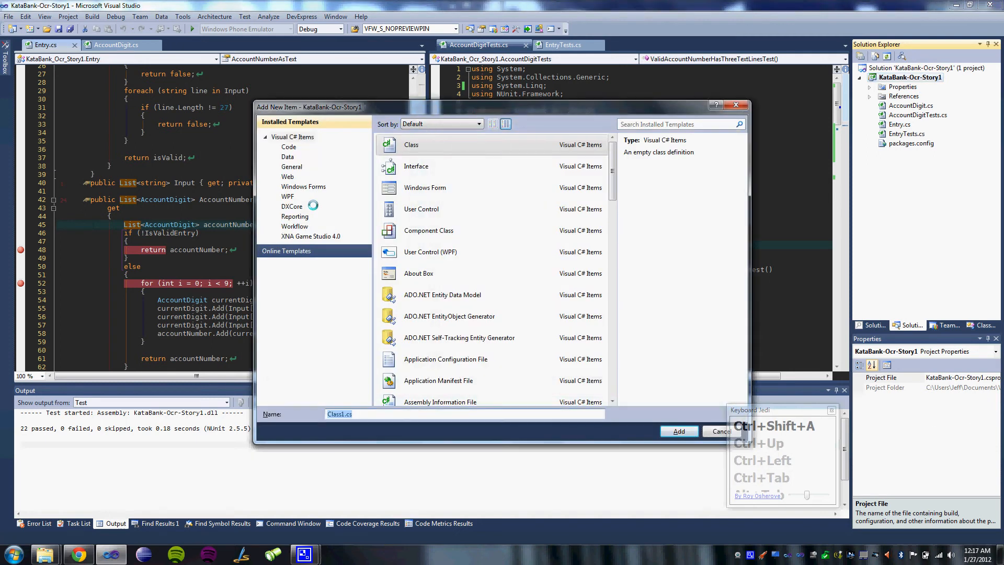
- Create the AccountNumber class file and begin adding another item for its tests
type("AccountNu")
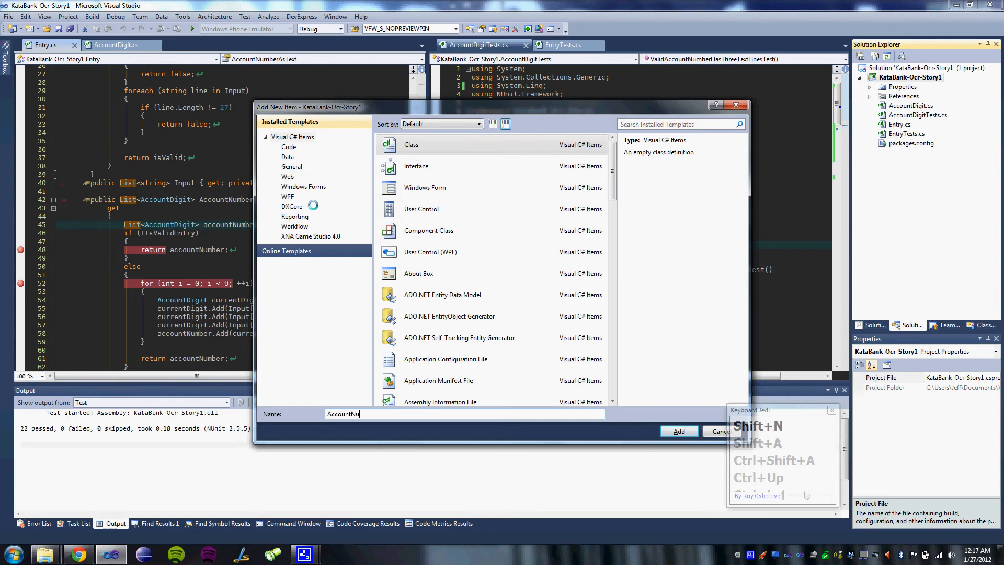
left_click(678, 431)
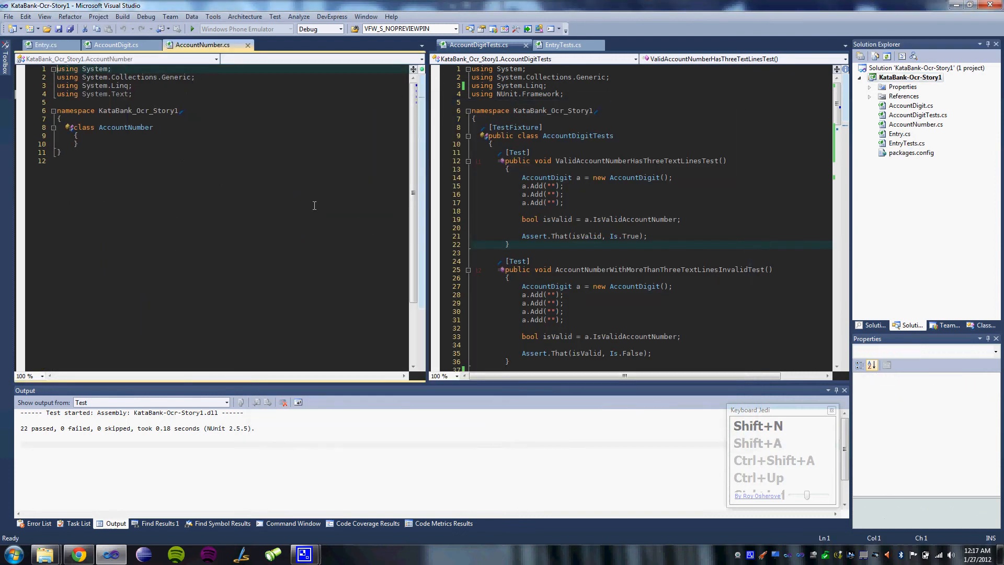
left_click(911, 77)
type("AccountNumberTes")
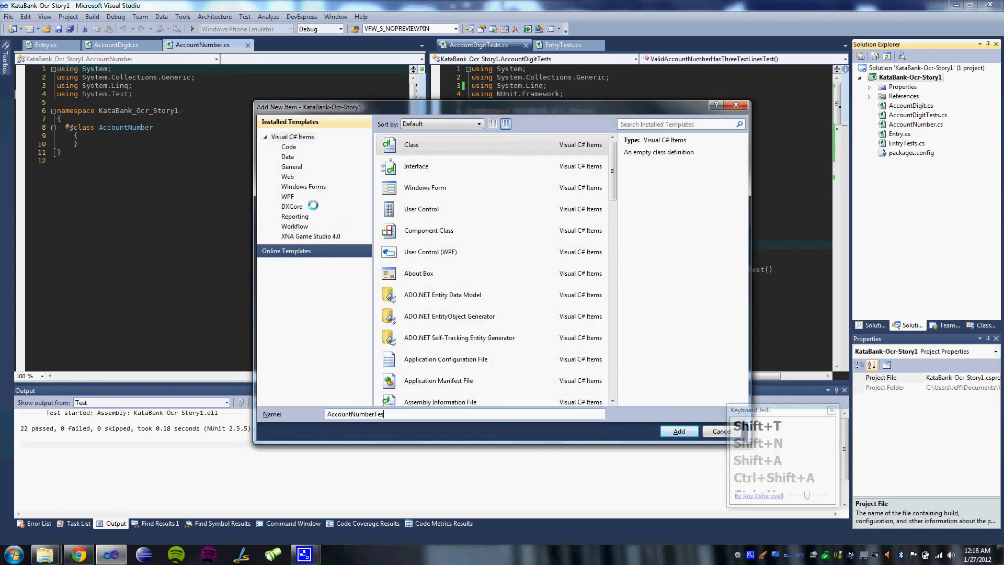
- Create AccountNumberTests.cs as a public [TestFixture] class with a [Test] attribute
left_click(679, 431)
type("using NUnit.Framework;")
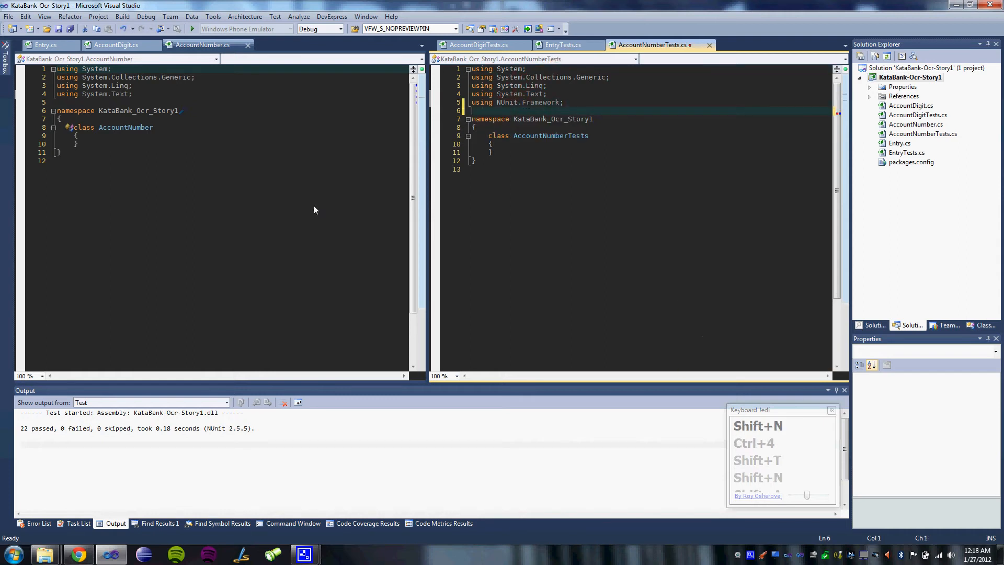
type("public")
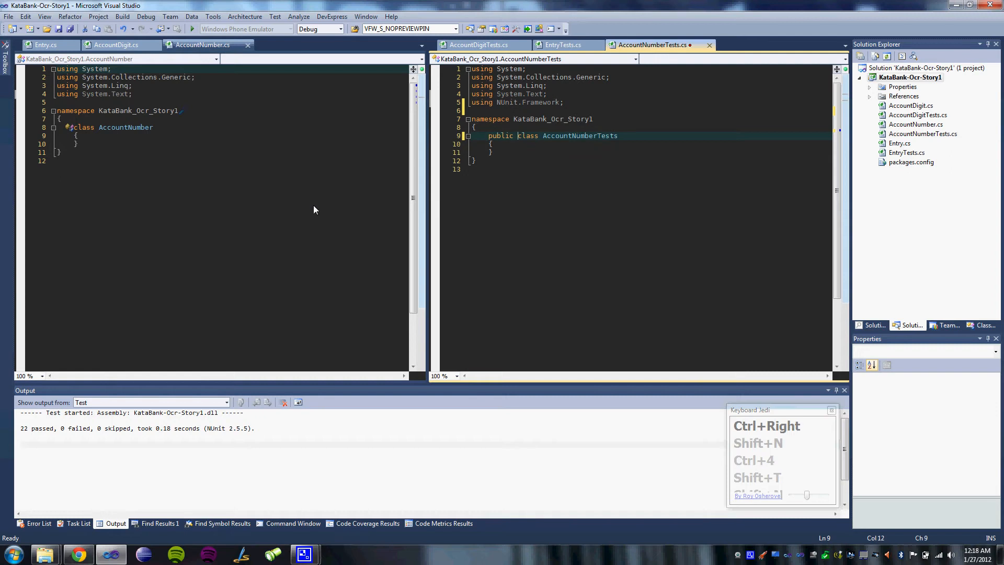
type("[TestFixture")
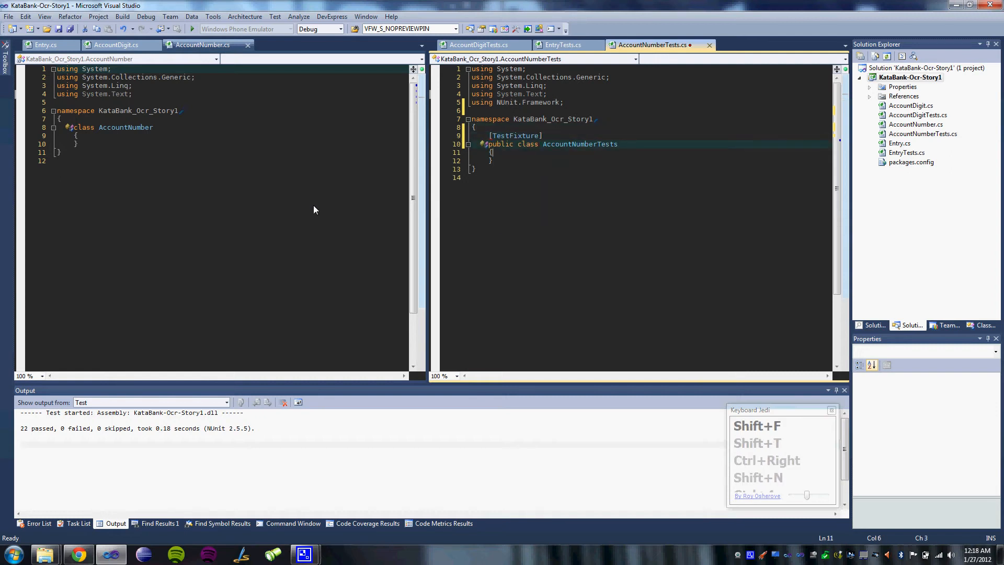
type("[Test]")
left_click(227, 126)
type("public ")
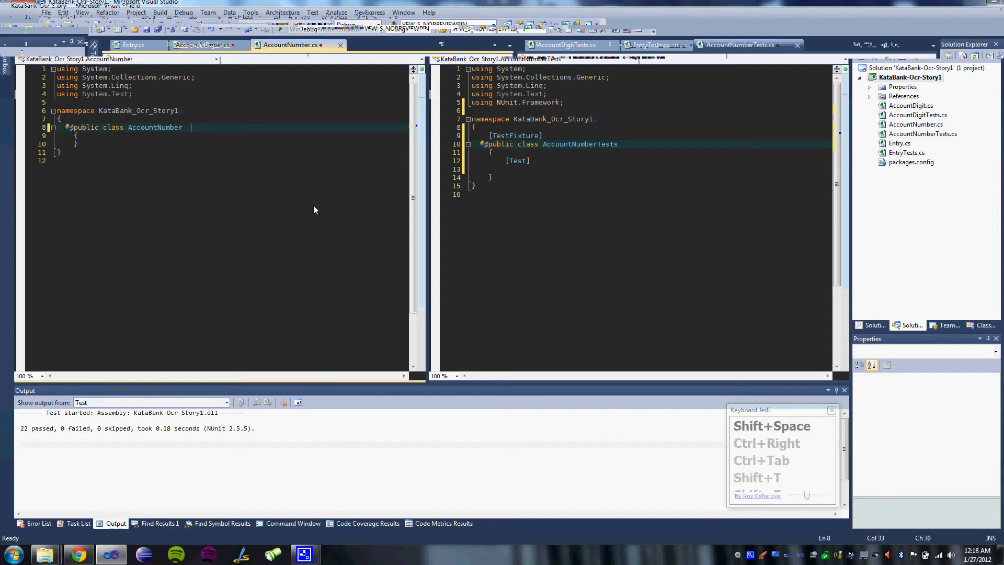
- Make AccountNumber a public class deriving from List<AccountDigit>
type(": List<AccountDigit>")
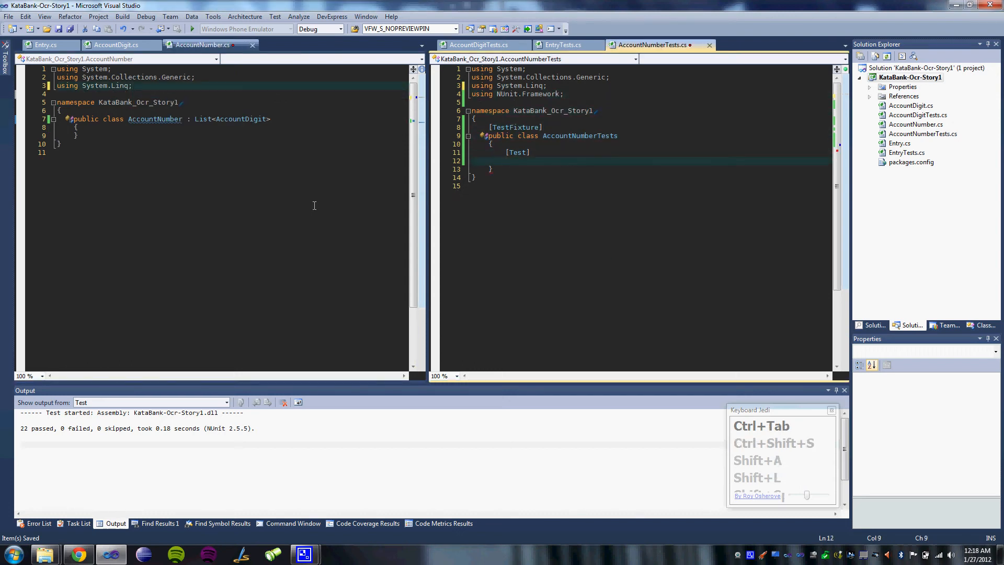
- Write CanInstantiateTest creating 'AccountNumber an = new AccountNumber();'
type("public")
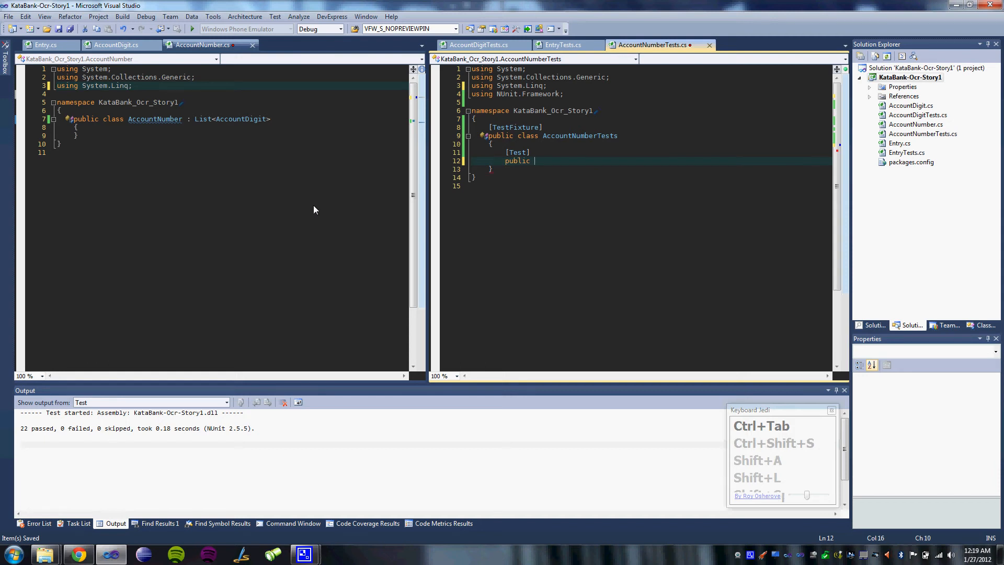
type("CanInstantiateTest(0")
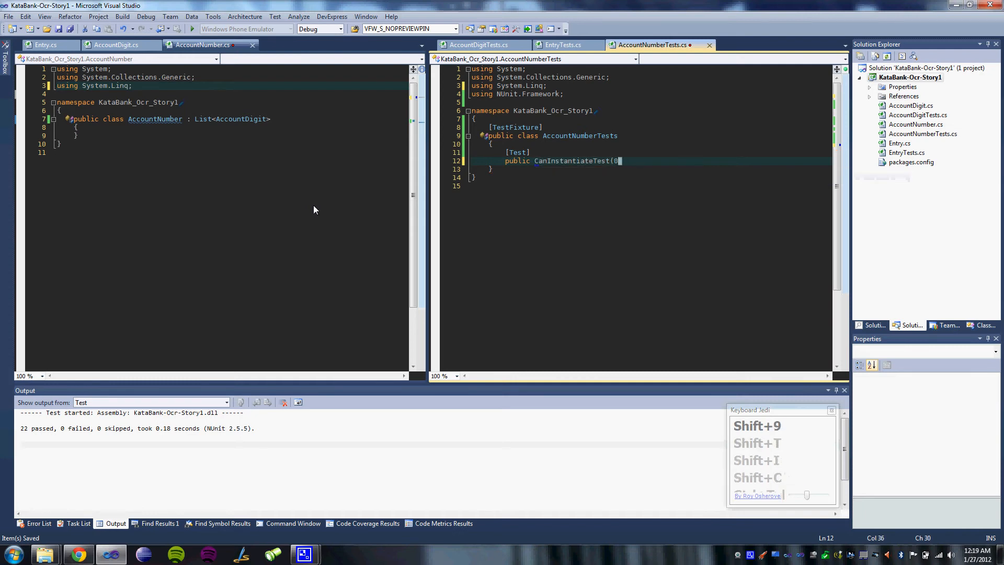
type(") {")
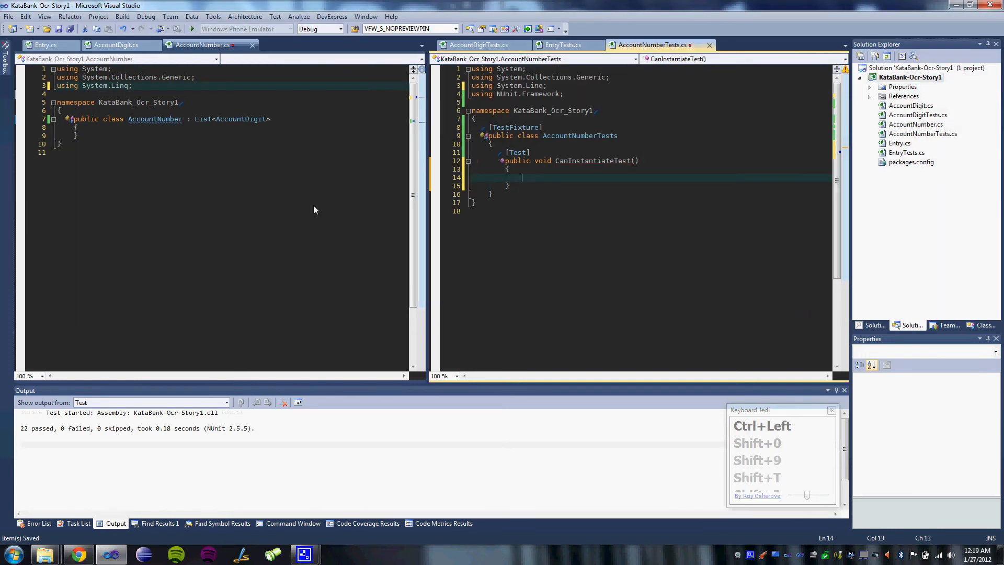
type("AccountNumber")
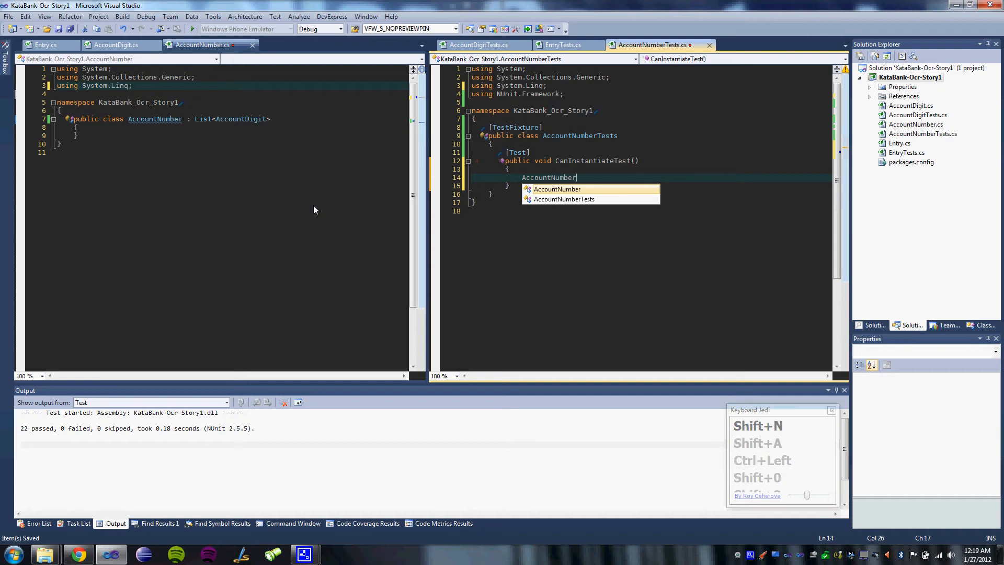
type("an")
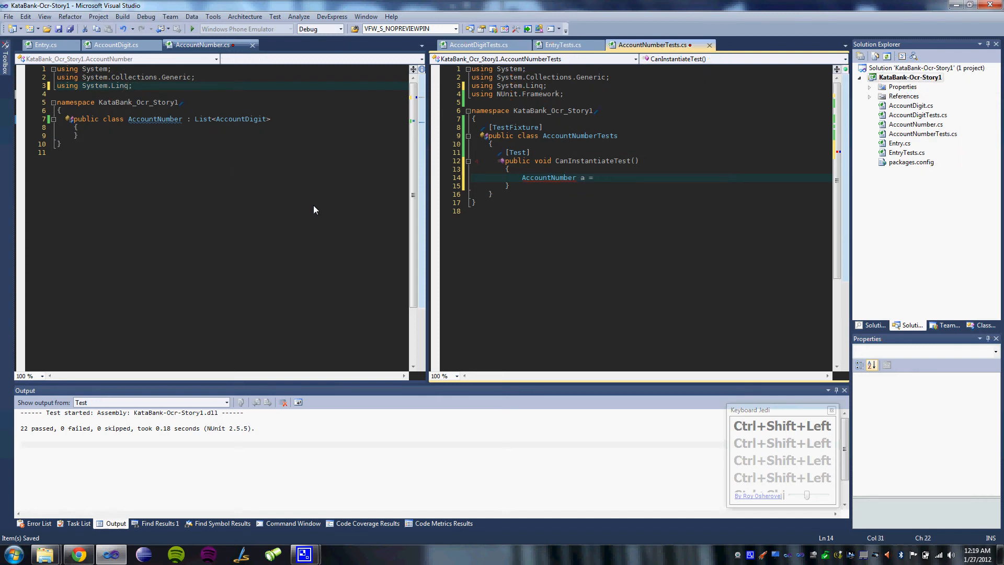
type("new AccountNumber")
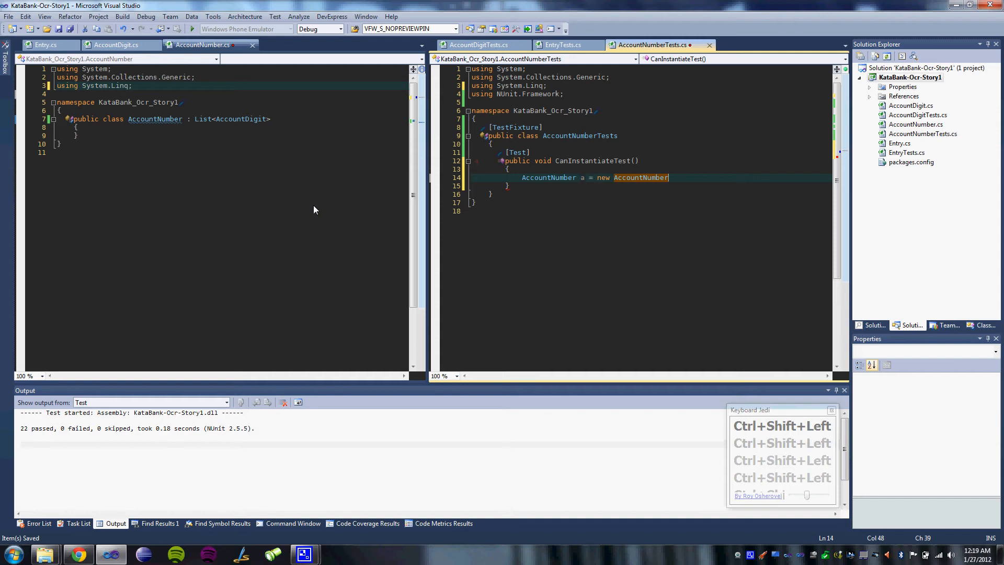
type("();")
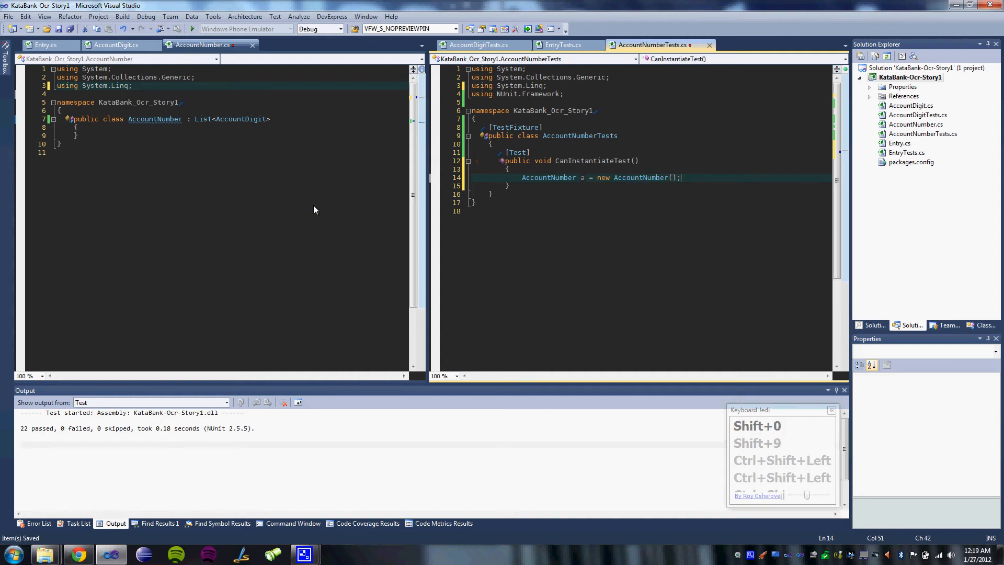
- Assert the new AccountNumber Is.Not.Null so the single test passes
type("Assert.That(a,")
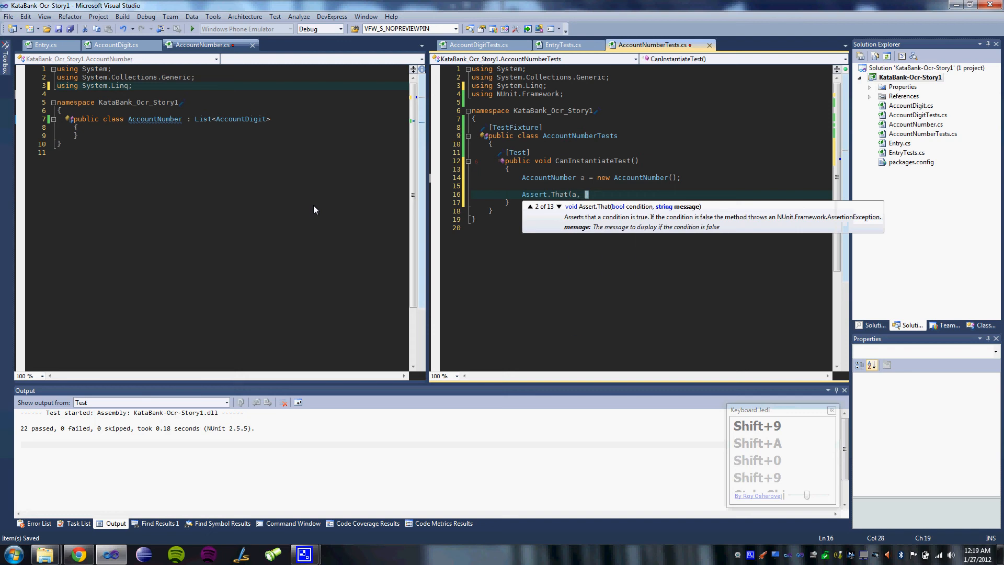
type("Is.Not.null);")
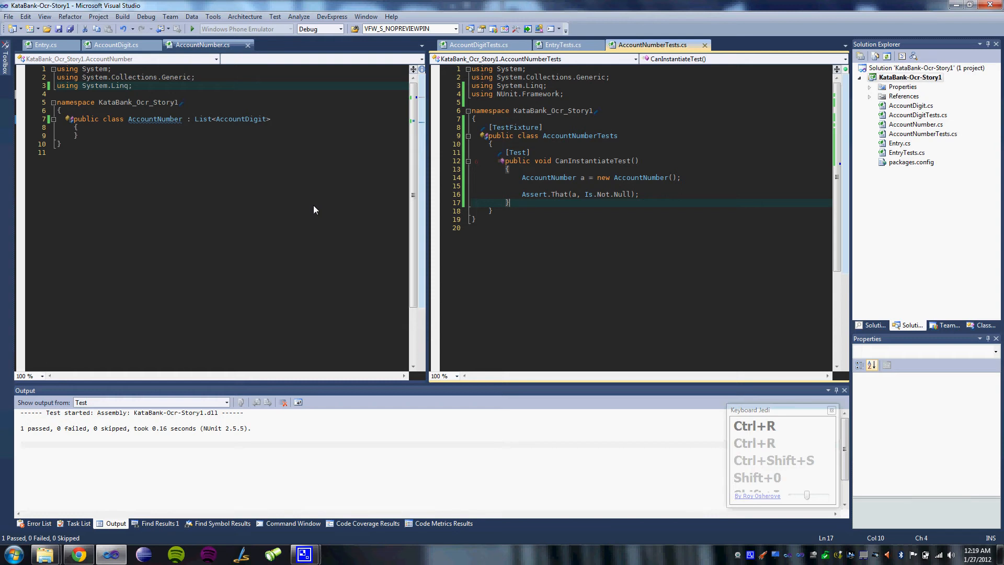
- Add a [Test] method that creates an AccountNumber and reads a.Checksum into an int
type("[Test]")
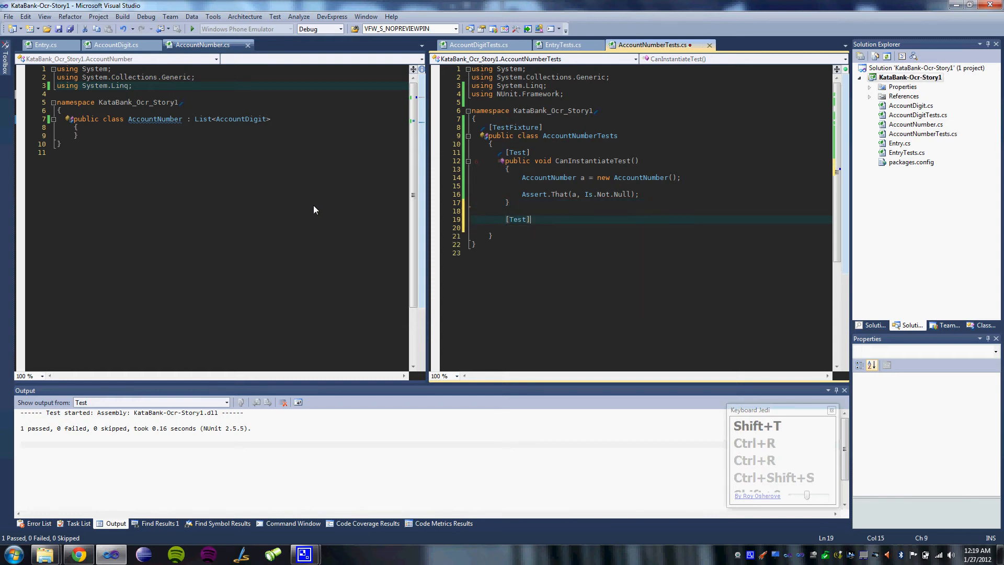
type("public void")
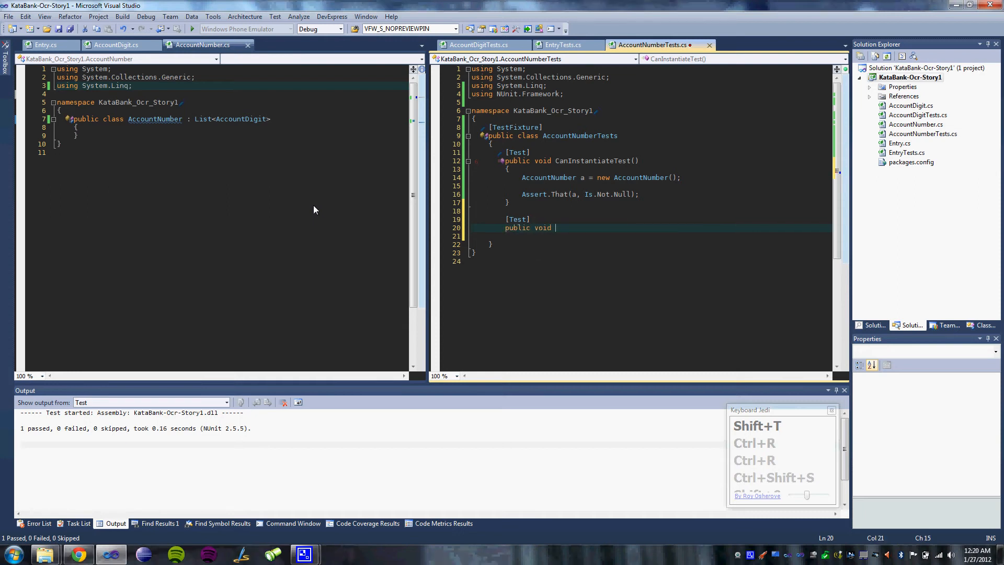
type("CanCalculateChe")
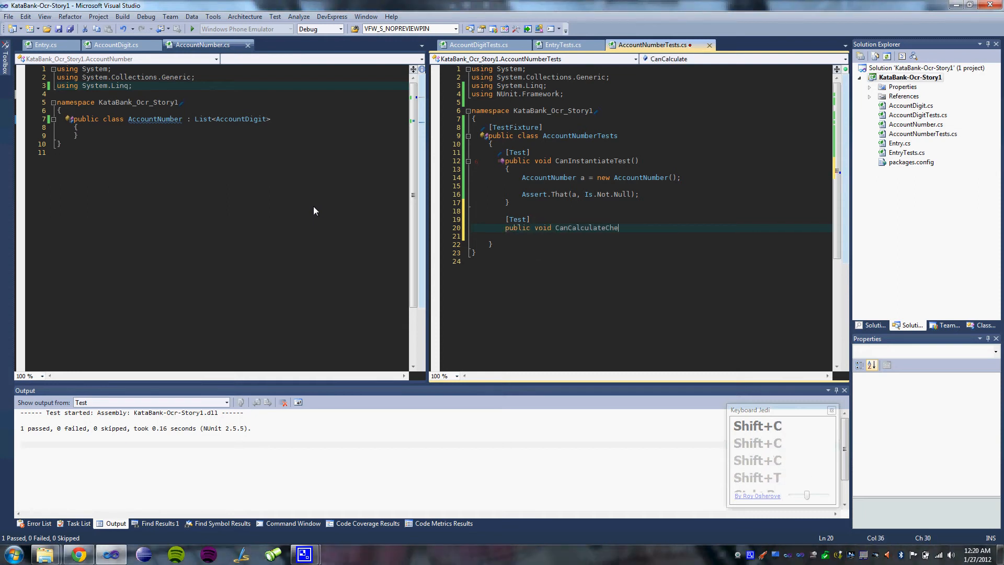
type("cksumTest() }{")
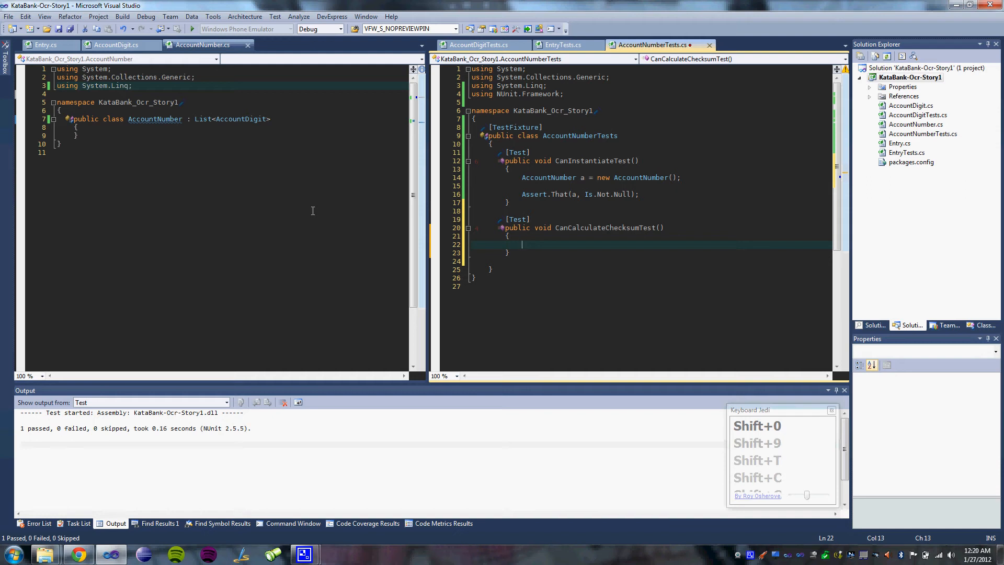
mouse_move(314, 215)
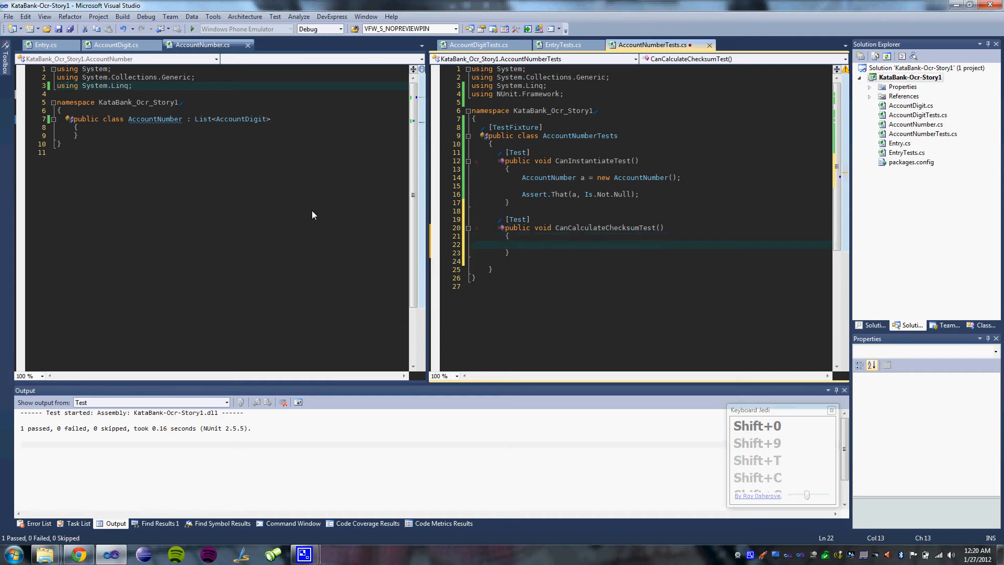
type("AccountNumber a")
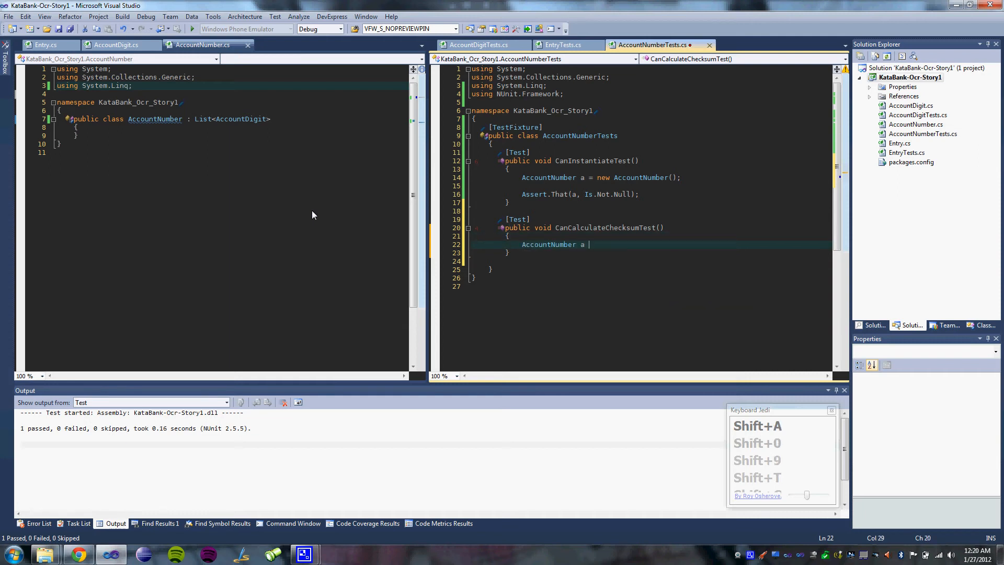
type("= new AccountNumber();")
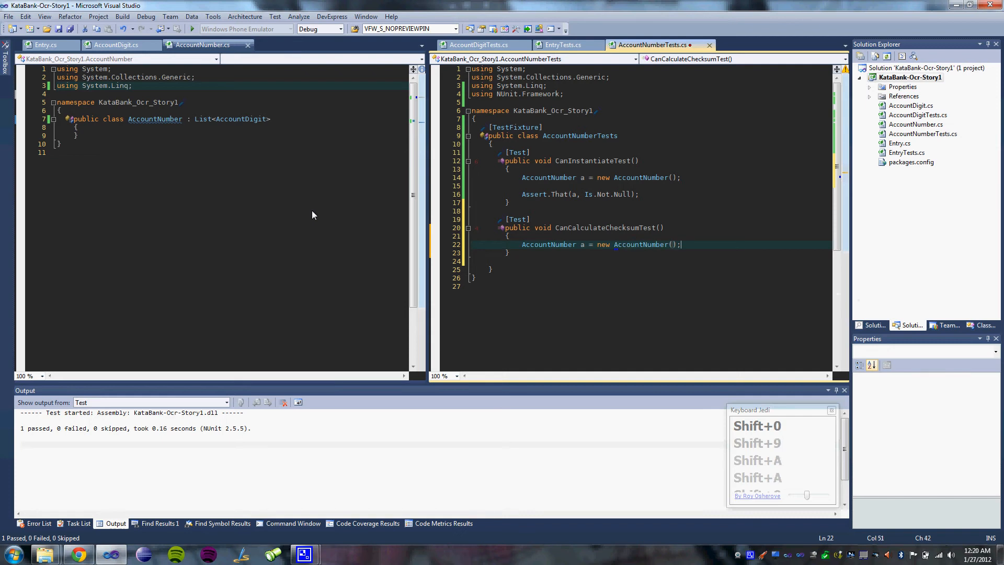
type("int checksum = a.Checksum;")
type("Assert.That(check")
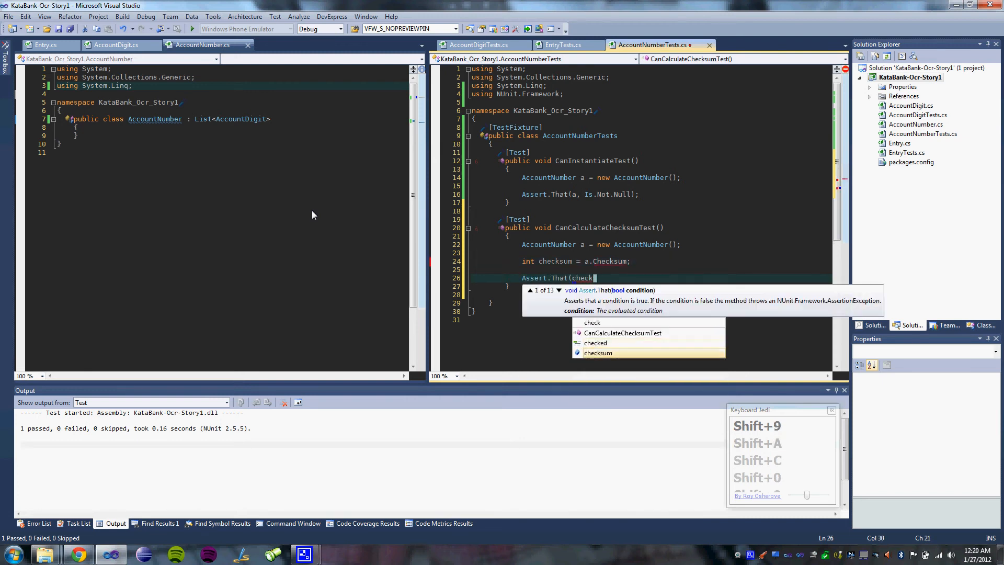
key("Tab")
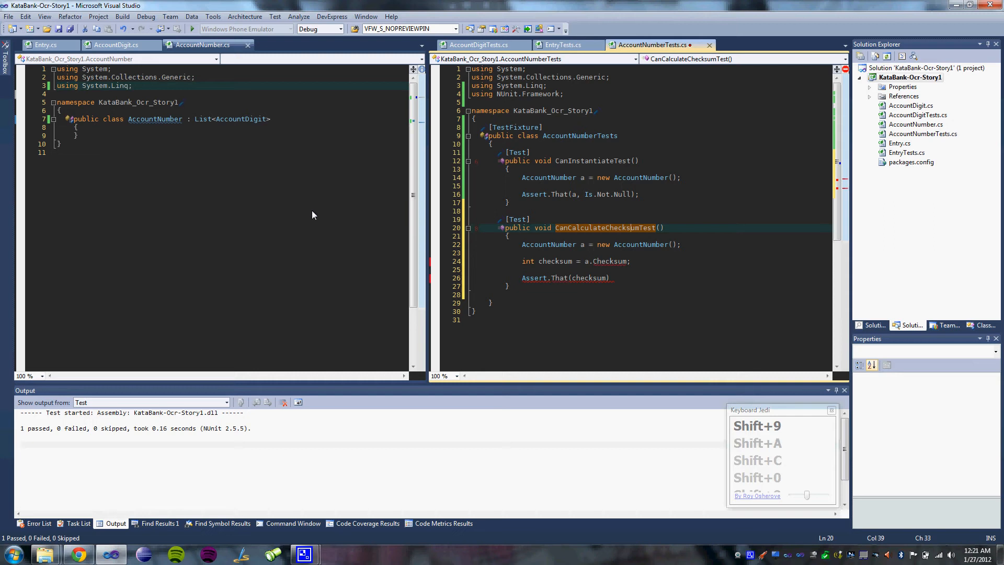
- Rename it ChecksumForEmptyAccountNumberIsZeroTest and assert checksum Is.EqualTo(0)
type("ForEmptyAccount")
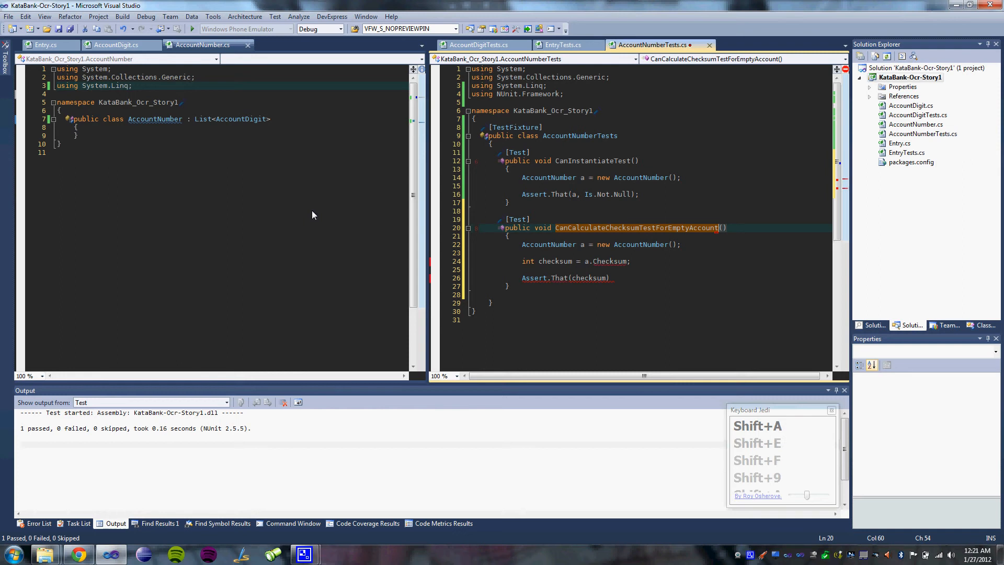
key("Ctrl+Shift+Left")
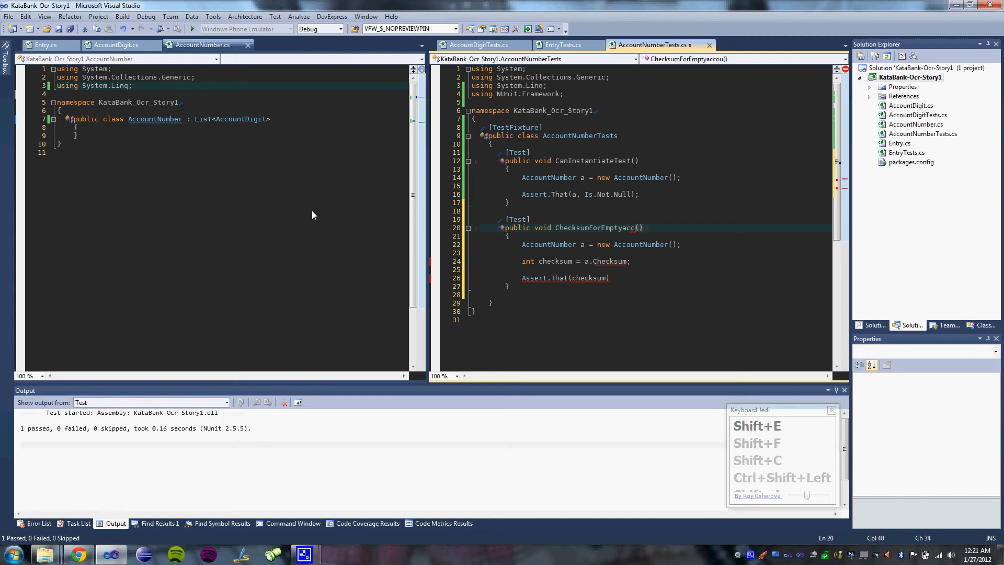
key("BackSpace")
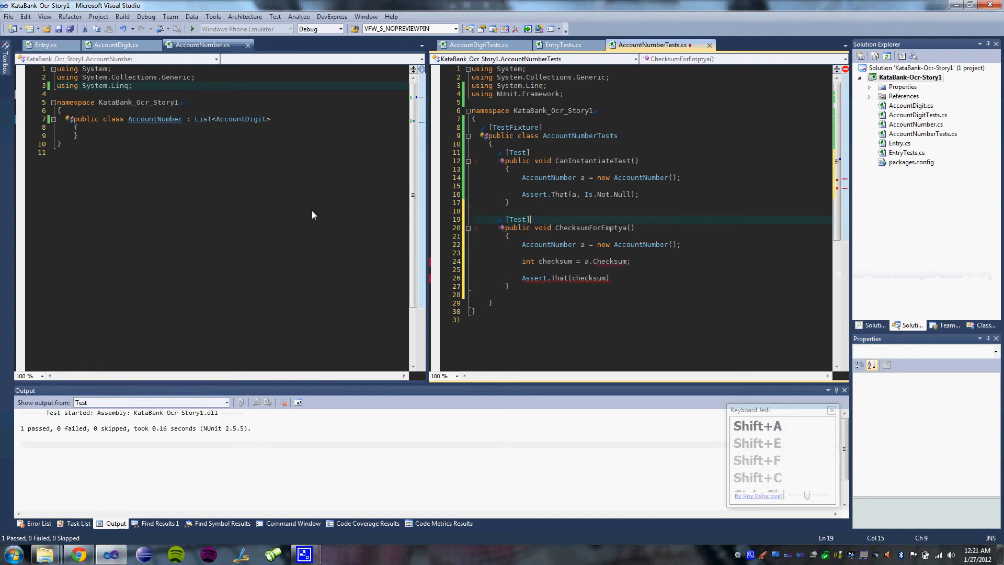
key("Ctrl+Right")
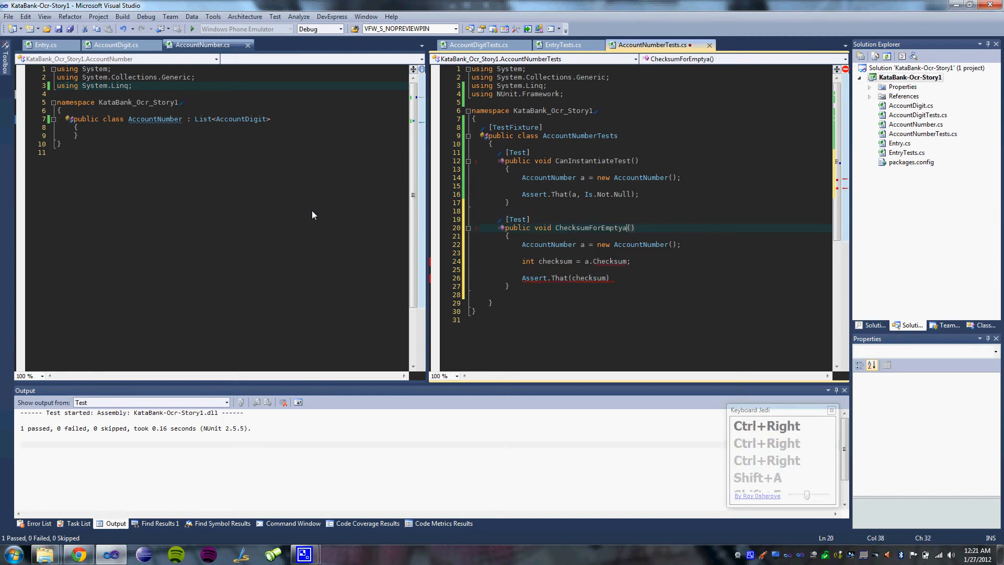
type("AccountNumber")
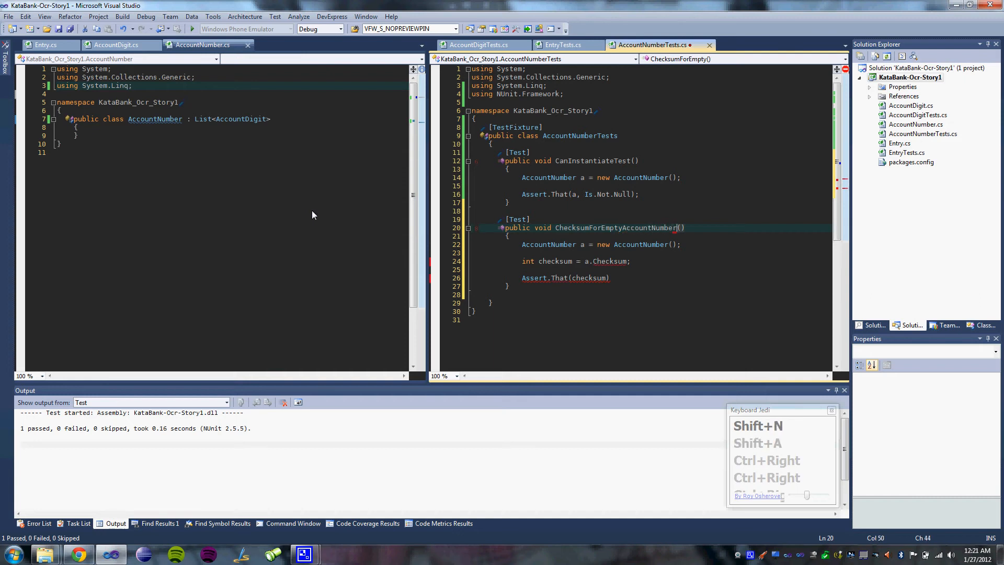
type("IsZeroTest")
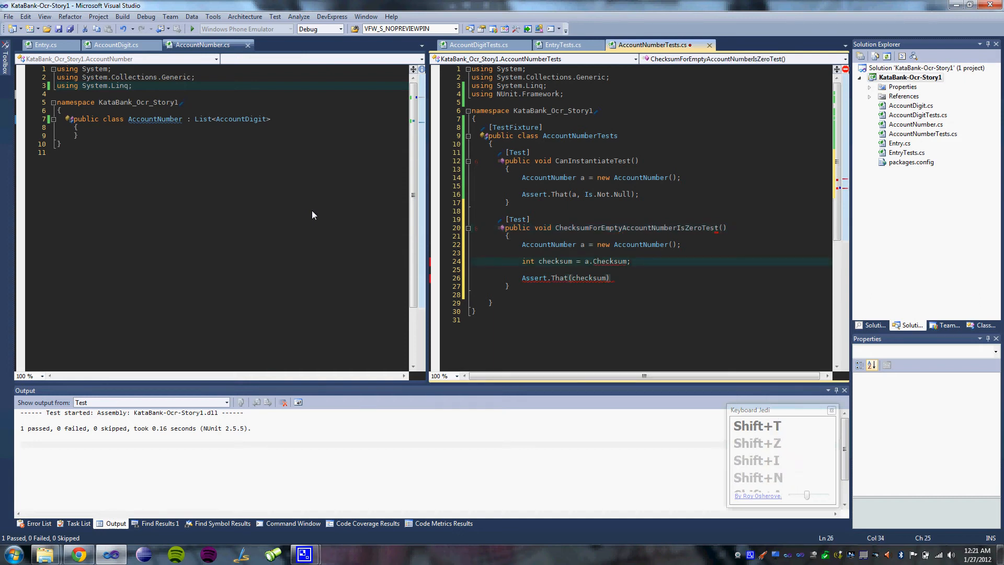
type(", Is.eq")
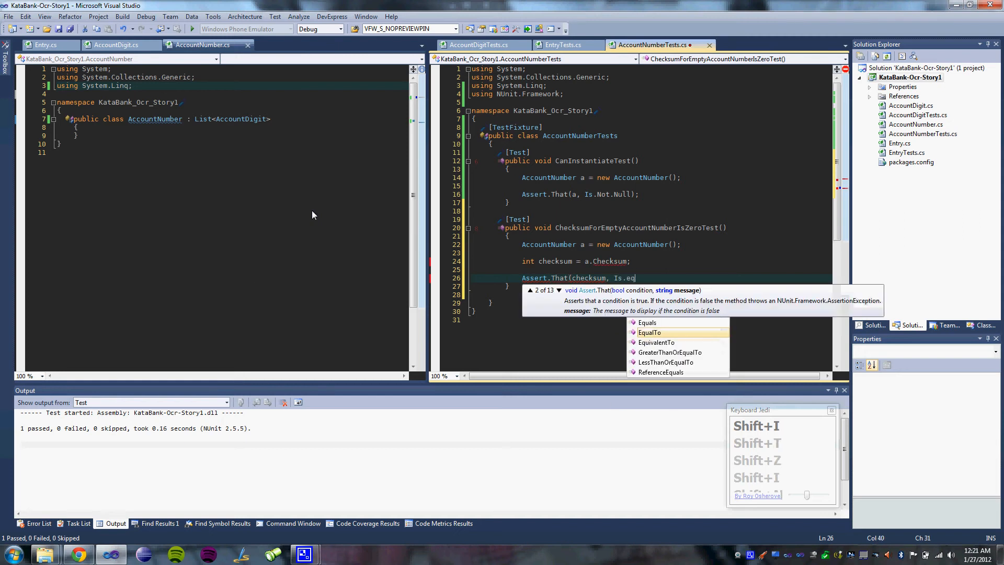
type("ualTo(0")
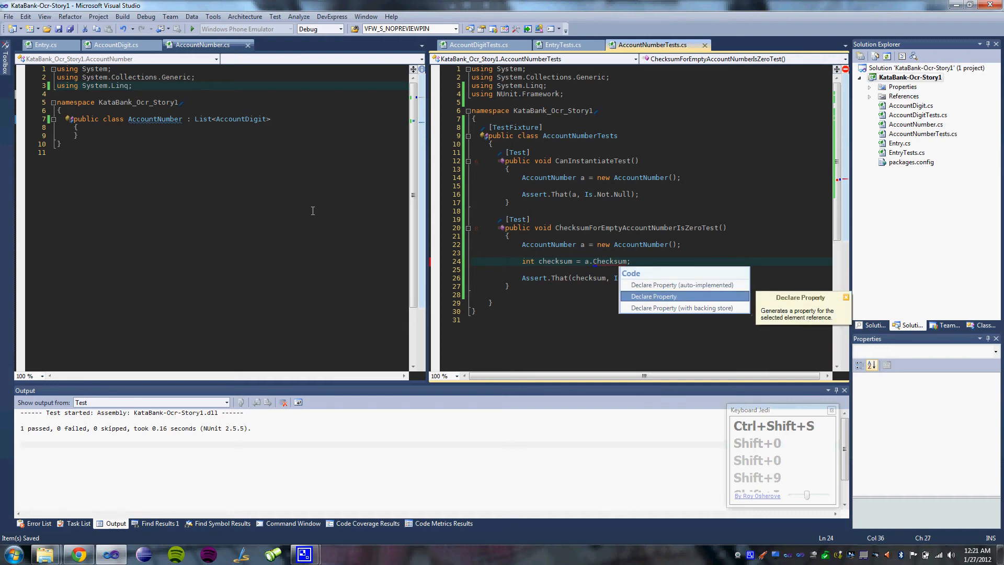
- Generate AccountNumber's Checksum property with a getter returning 0
left_click(652, 295)
type("r")
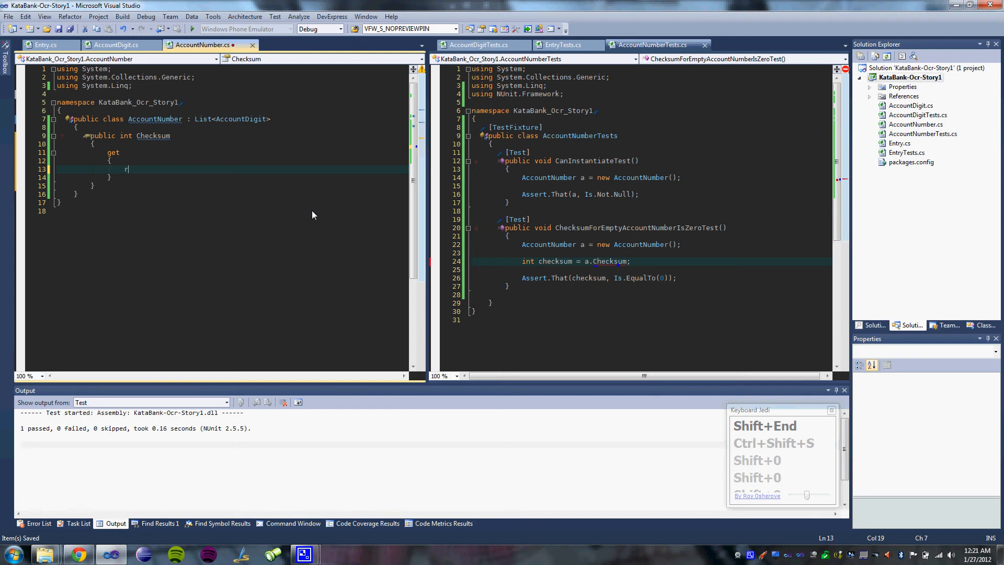
type("eturn 0;")
type("public void Checksum")
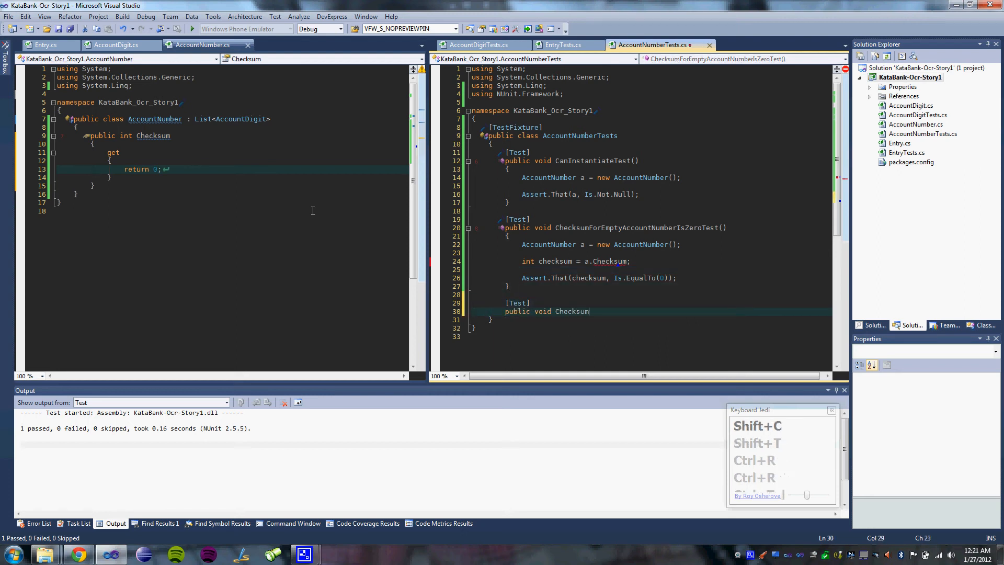
- Name the empty test ChecksumForNonEmptyNotDivisibleByElevenIsGreaterThanZeroTest
type("ForNonEmpty")
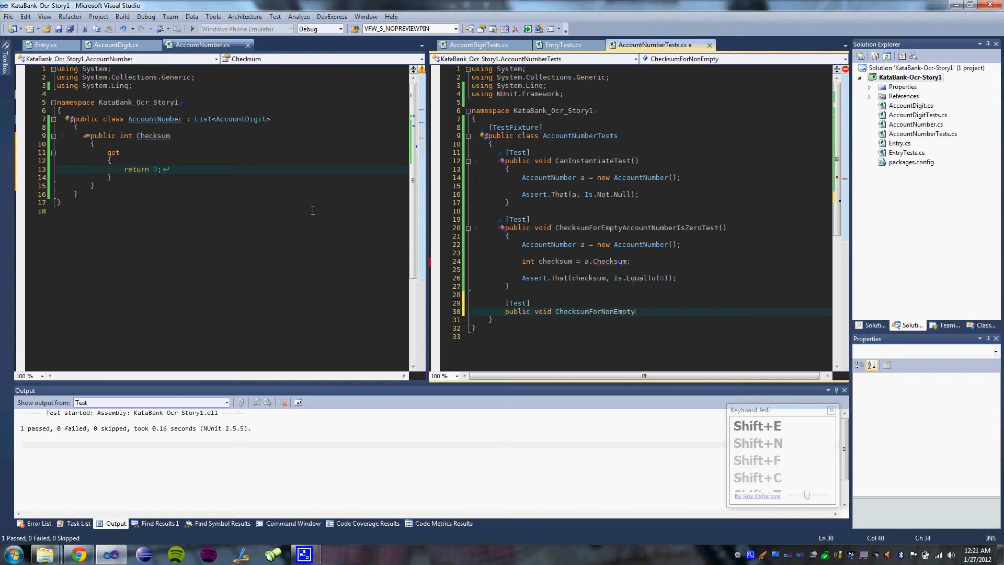
type("AccountNumberIsGreaterT")
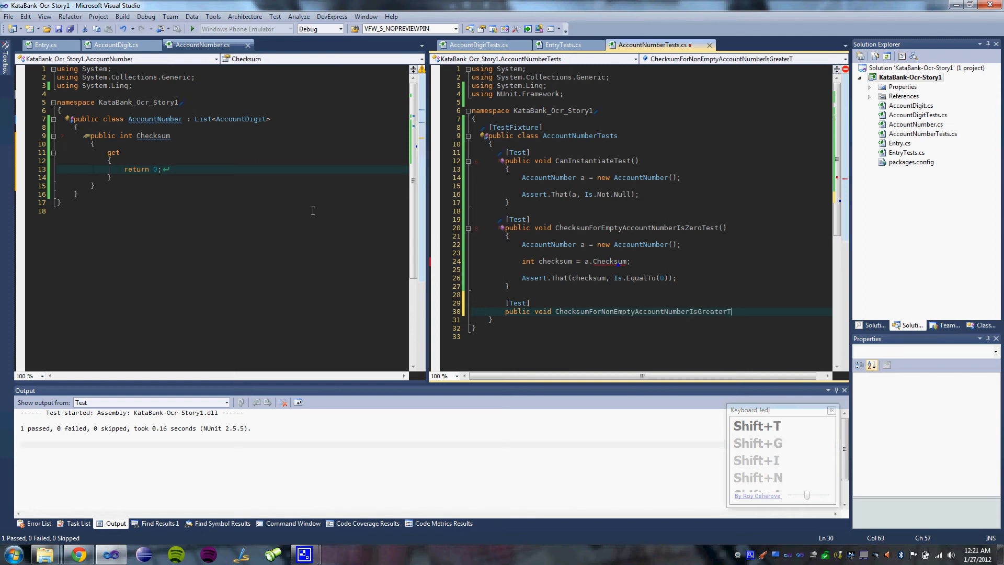
type("hanZeroTEs")
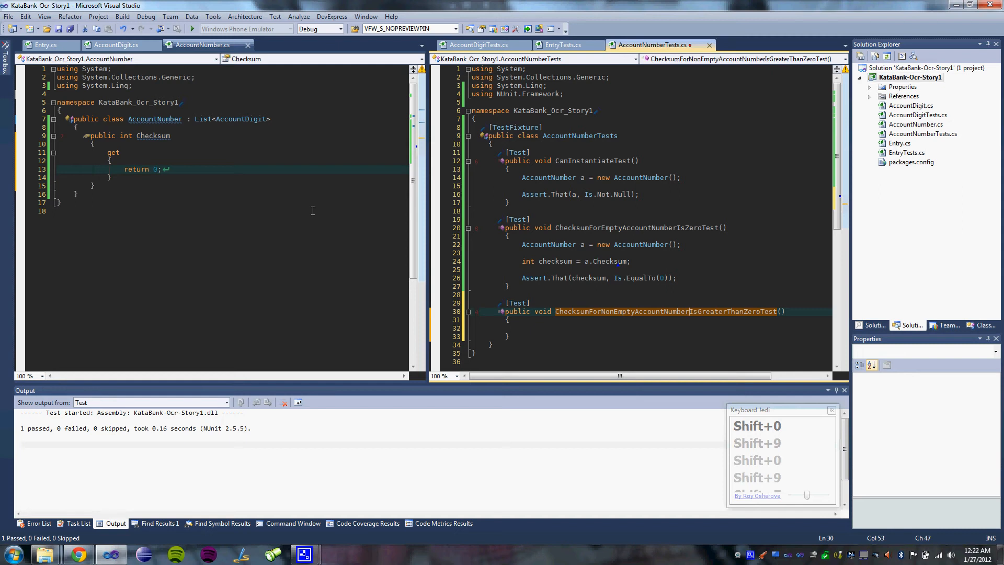
type("NotDivisibleByEleve")
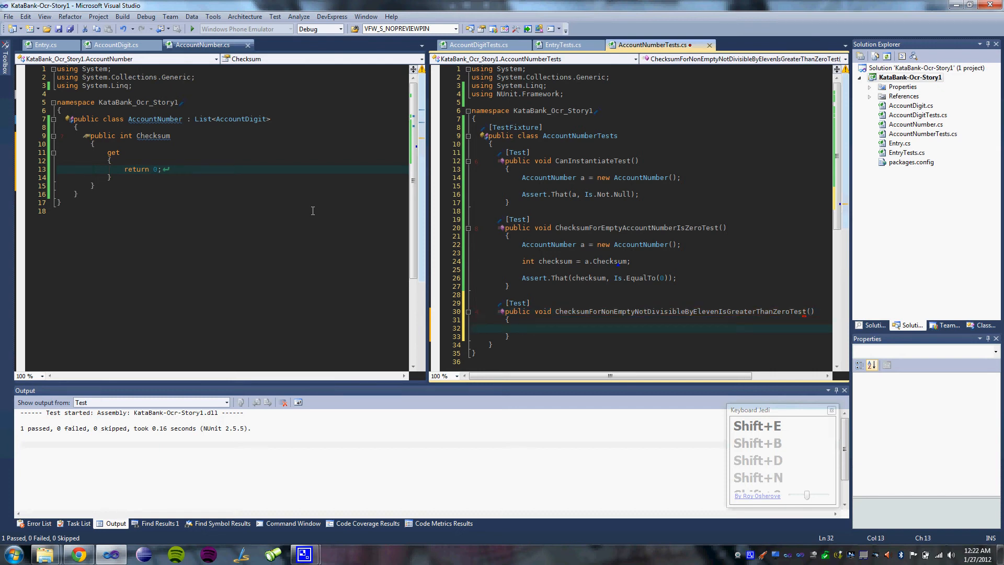
- Begin 'AccountNumber a = new AccountNumber {' with an AccountDigit at Position 1
type("AccountNumber a =")
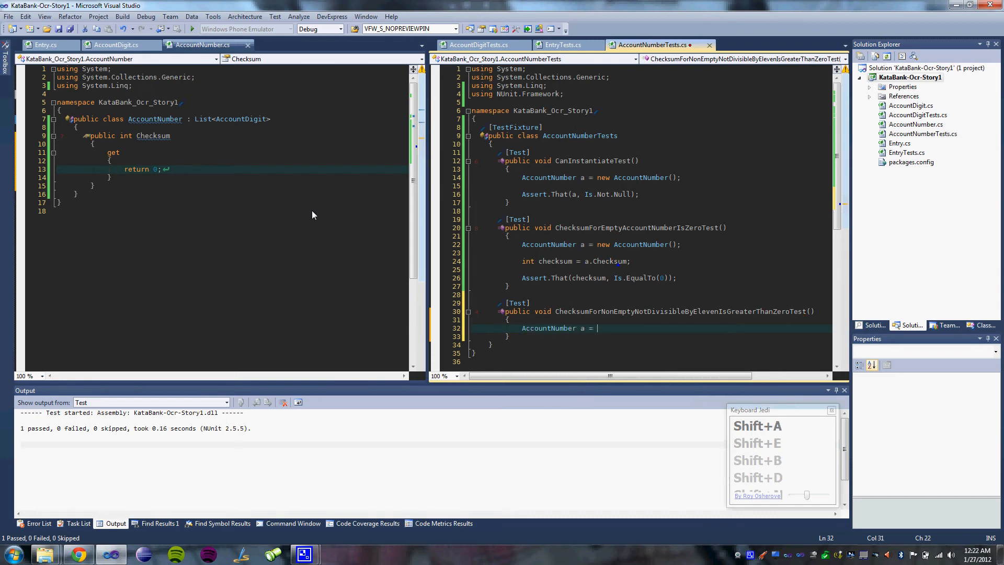
type("new")
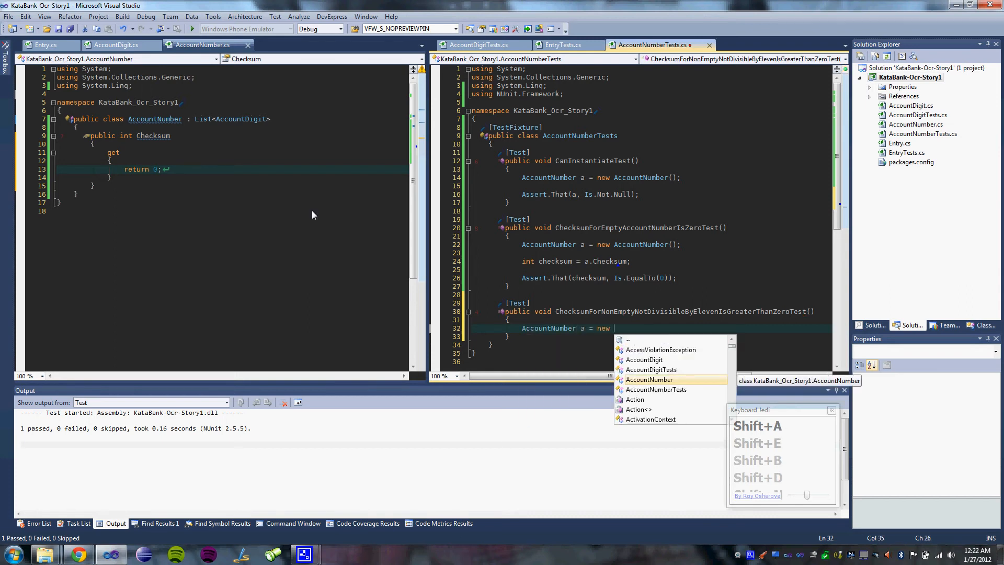
type("AccountNumber")
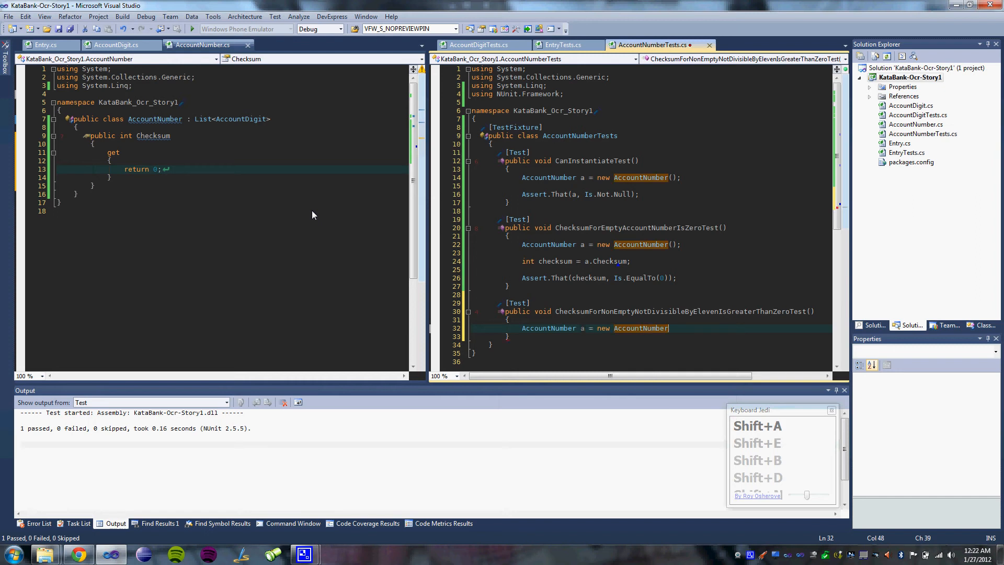
type("{")
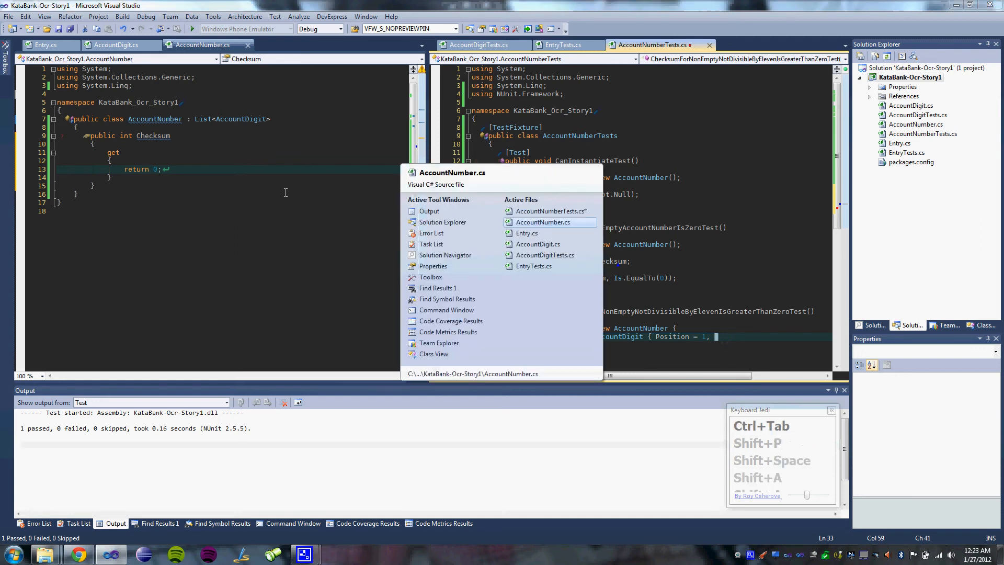
- Show AccountDigit.cs beside the tests and close the AccountDigit initializer brace
key("Escape")
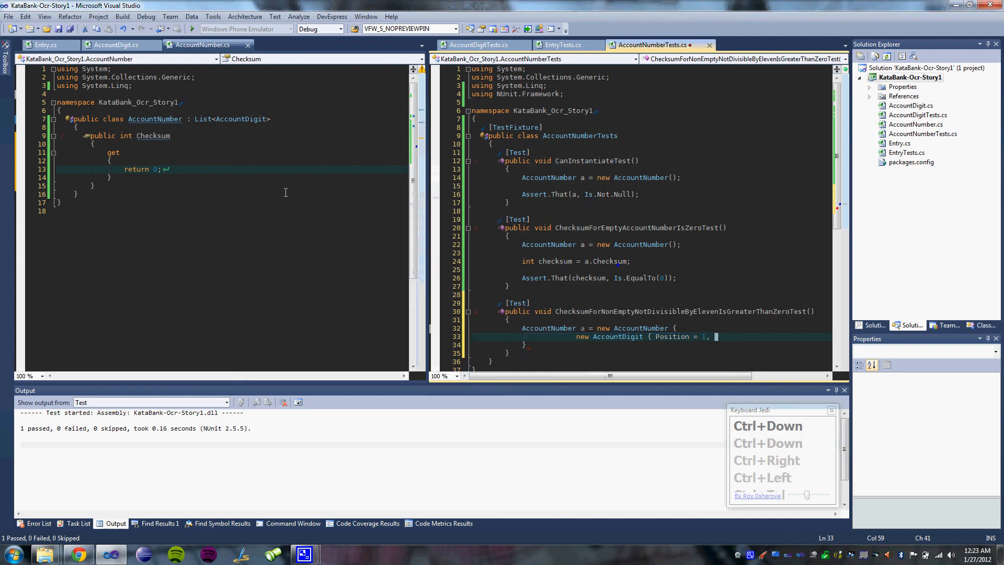
left_click(112, 43)
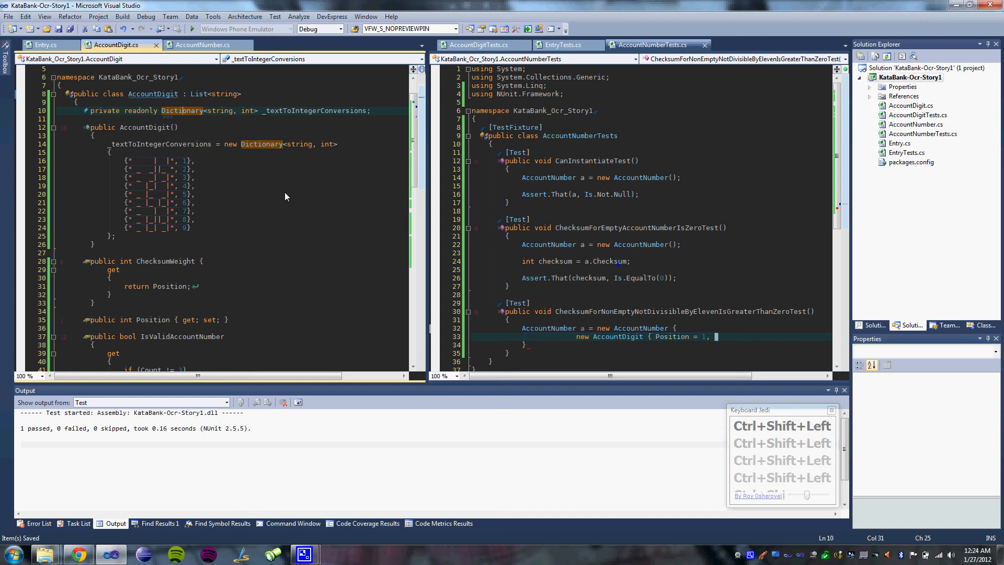
type("}")
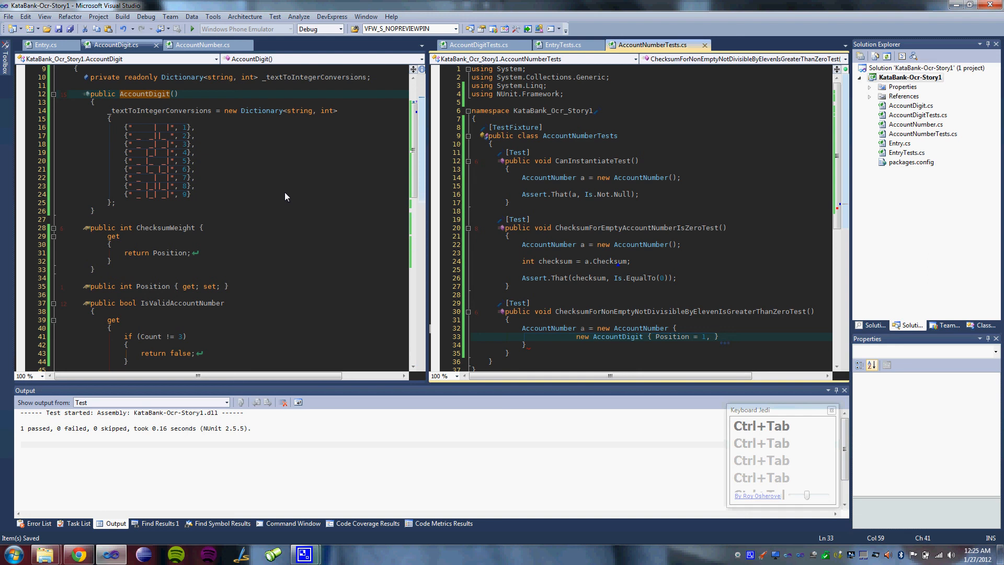
- Drop the trailing comma, close the initializer and call .Add( with the pasted digit pattern
key("BackSpace")
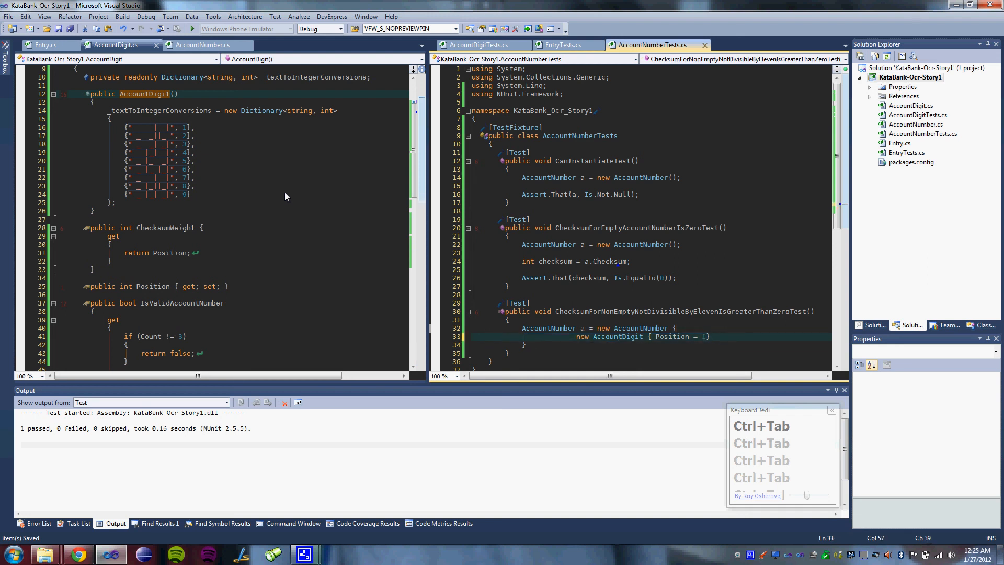
type("}")
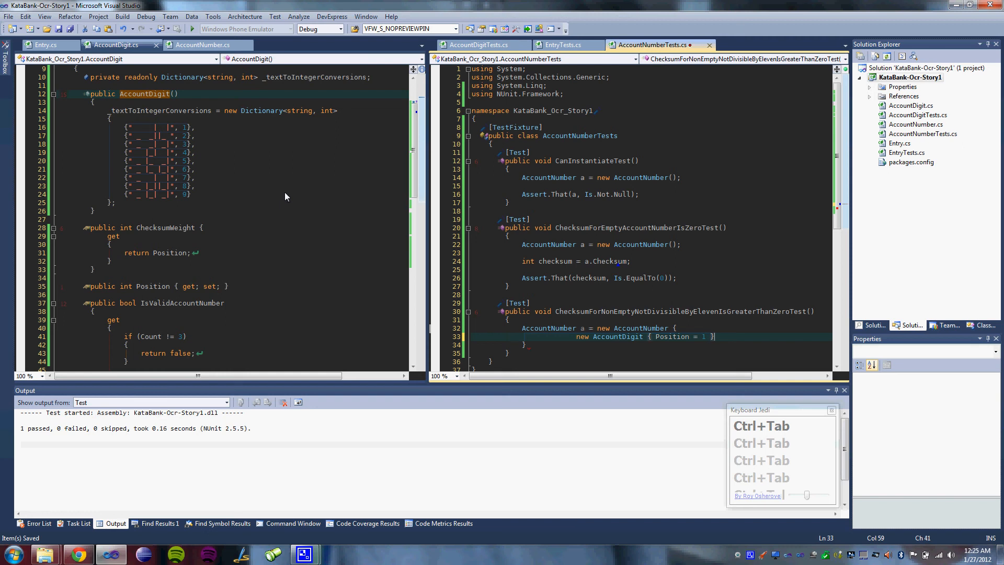
type(";")
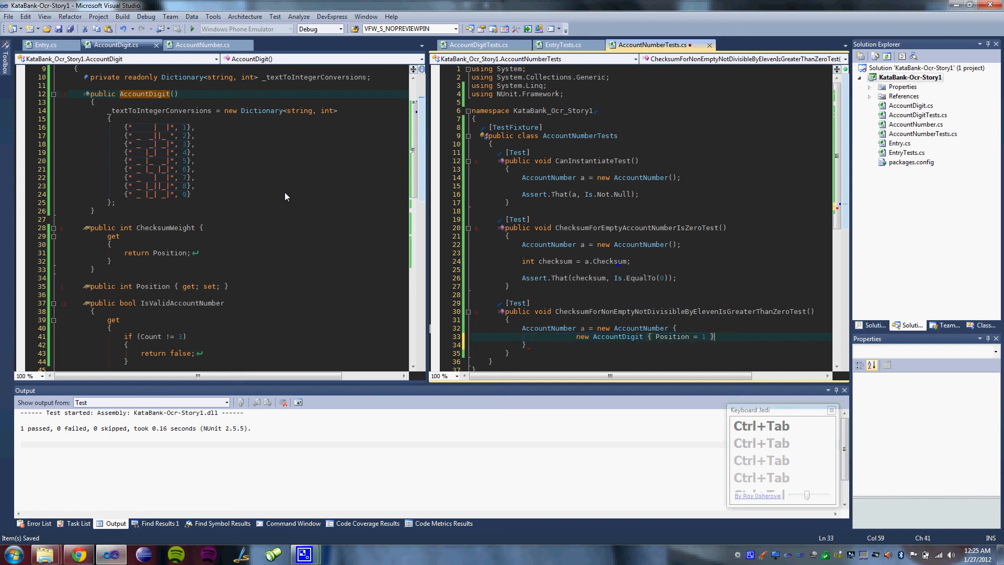
type(".")
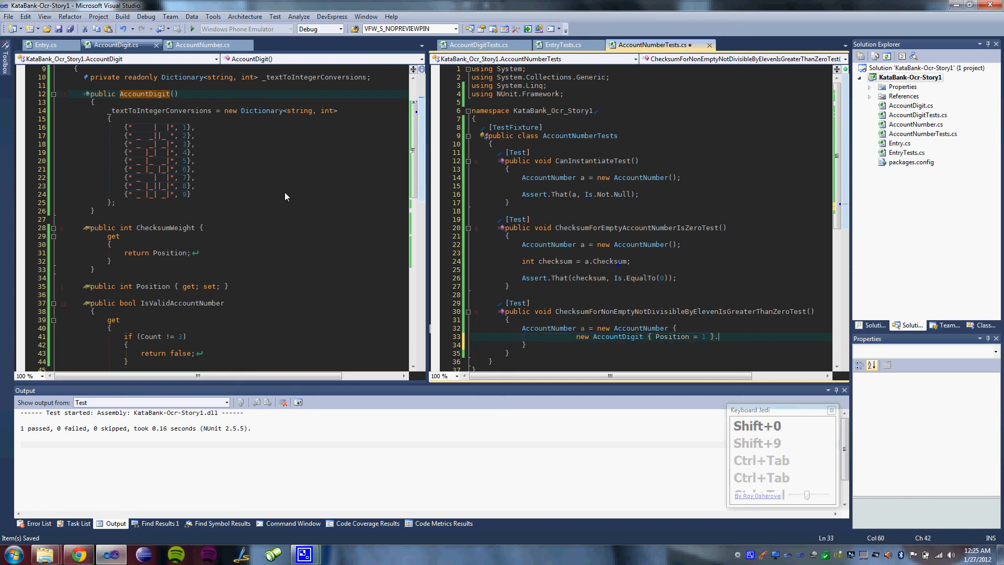
type(".Add(\" _ |_ |_|")
left_click(650, 344)
type(";")
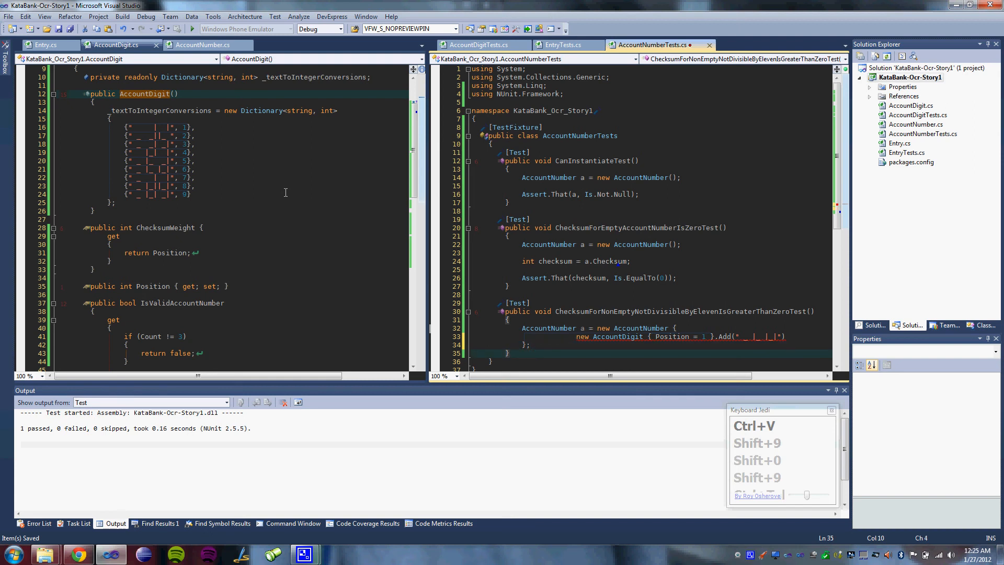
key("Ctrl+Tab")
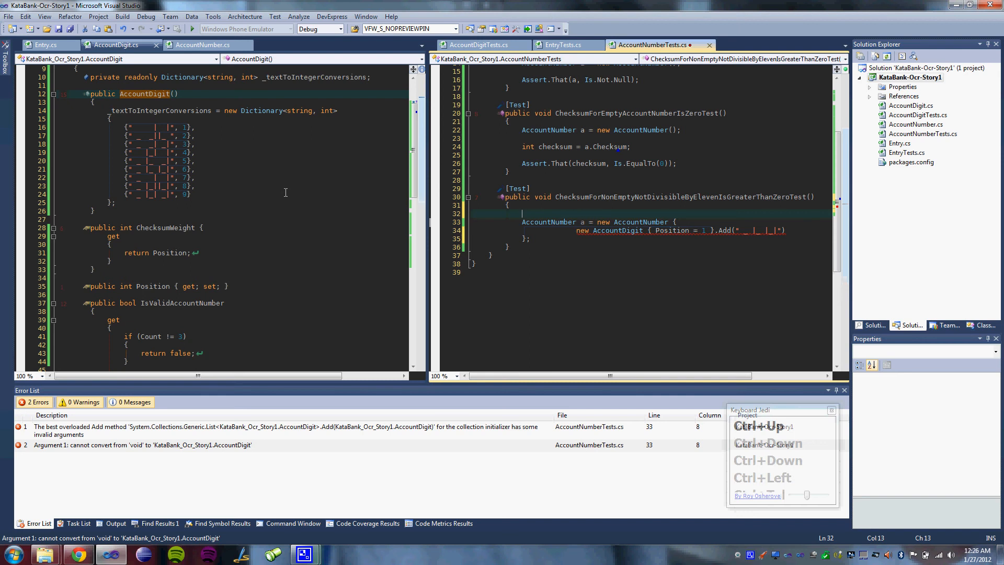
- Declare an AccountDigit ad with Position = 1 and build the AccountNumber from it instead of the inline digit
type("Aco")
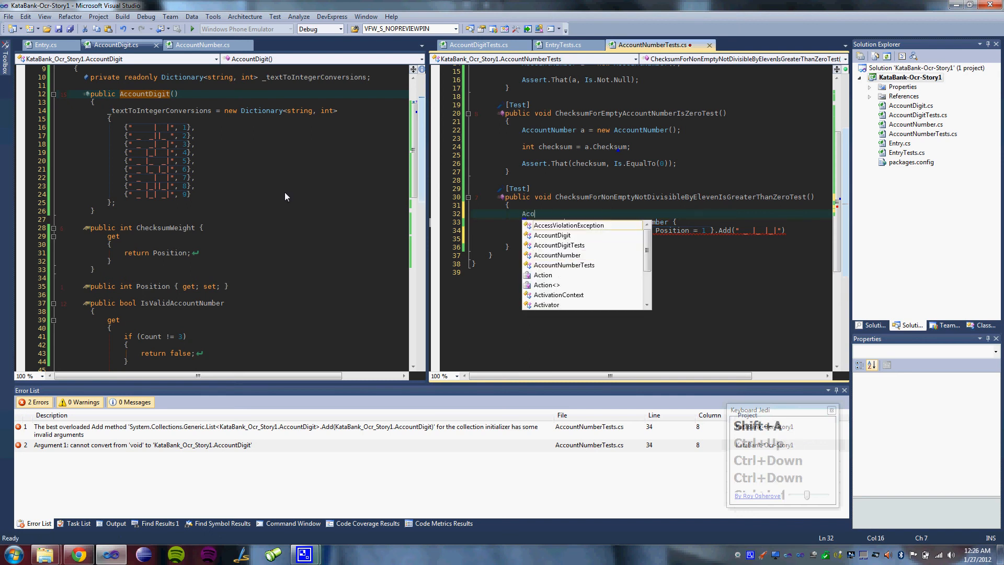
key("Backspace")
type("ountDigit ad = new")
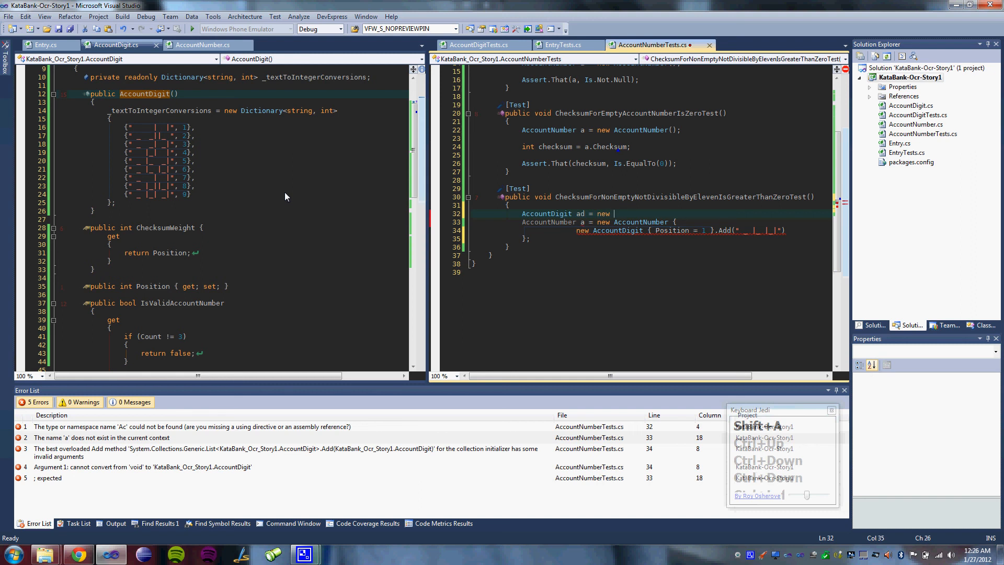
type("()")
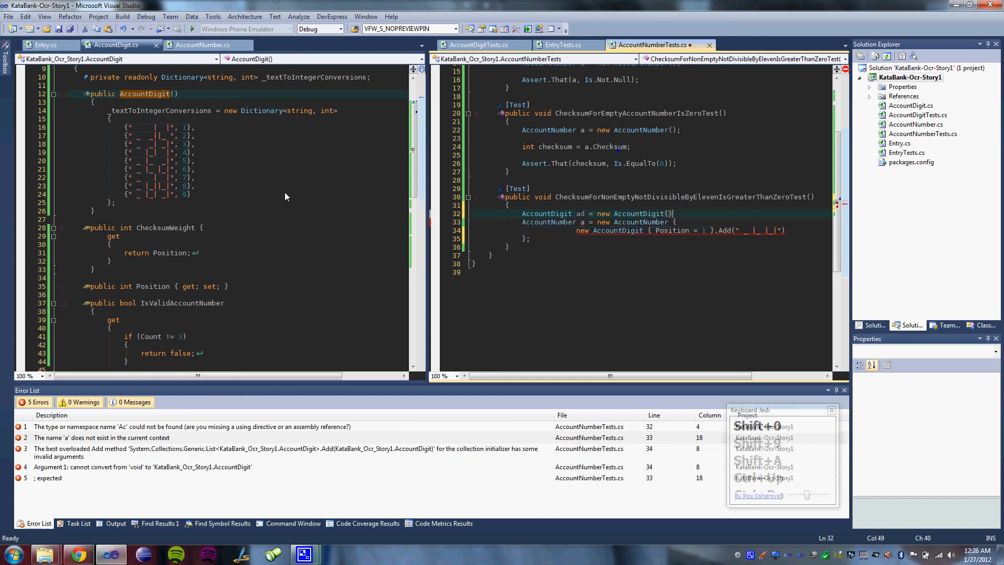
type("ad.Position = 1;")
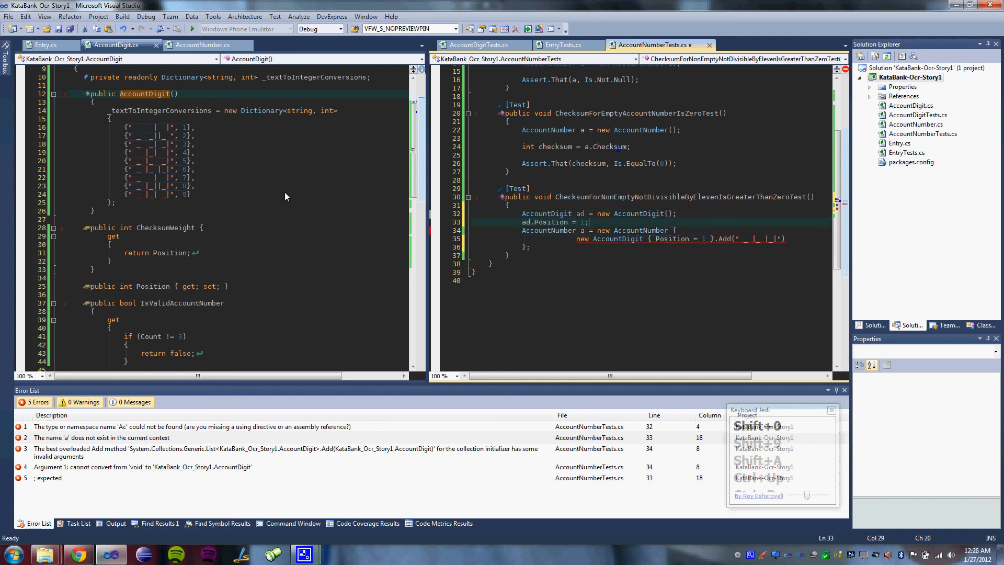
type("ad.Add(\" _ |_ |_|")
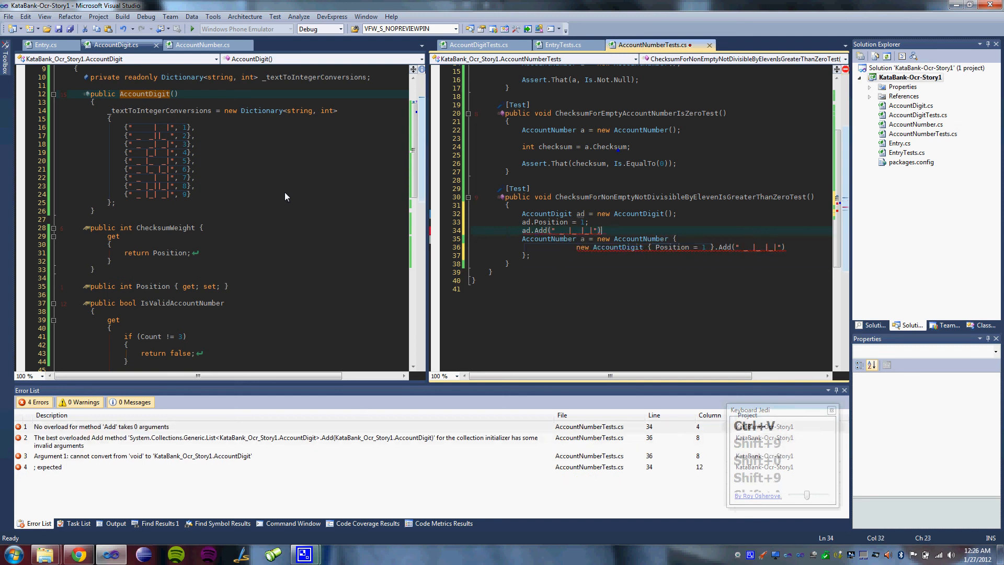
type(";")
key("Enter")
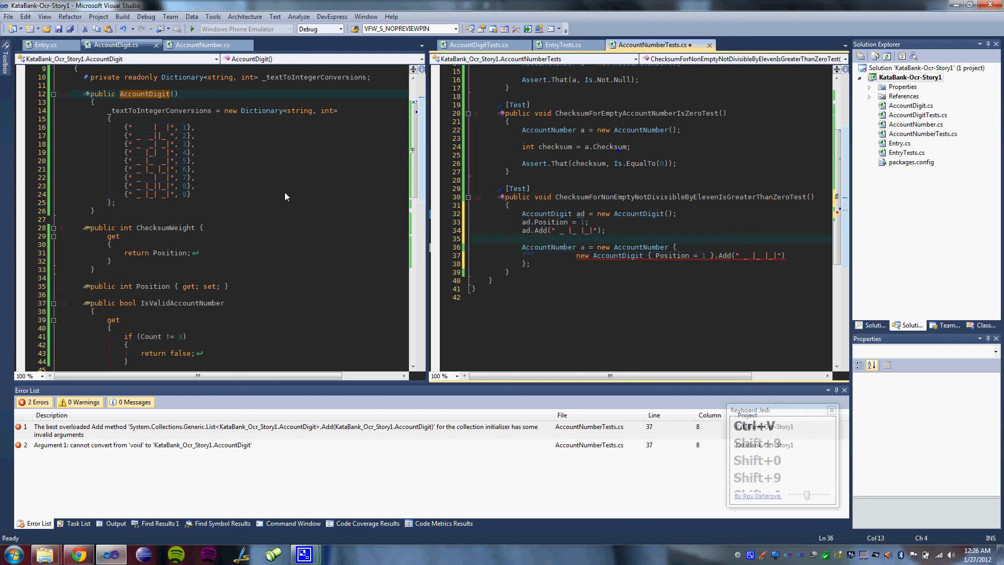
key("shift+end")
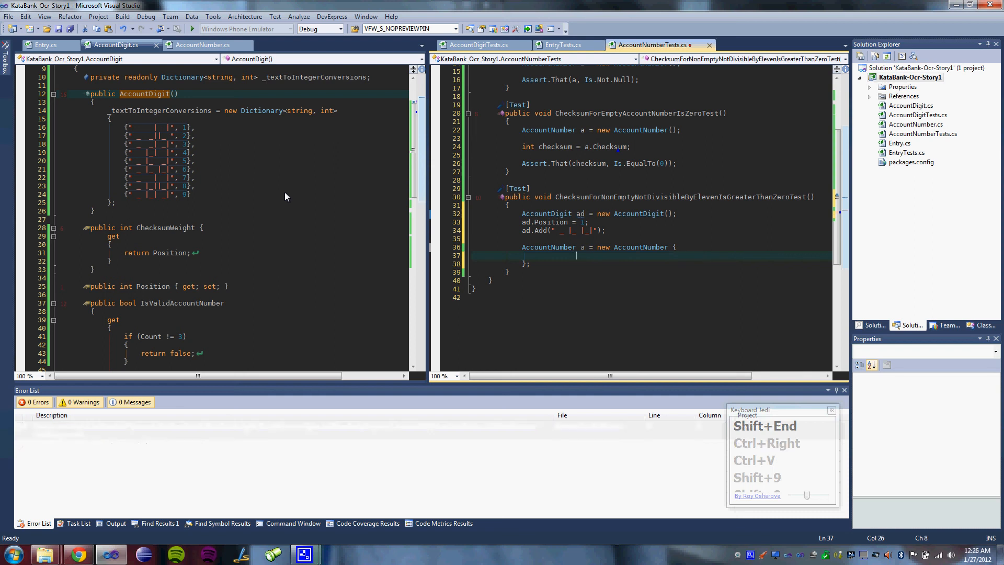
type("ad")
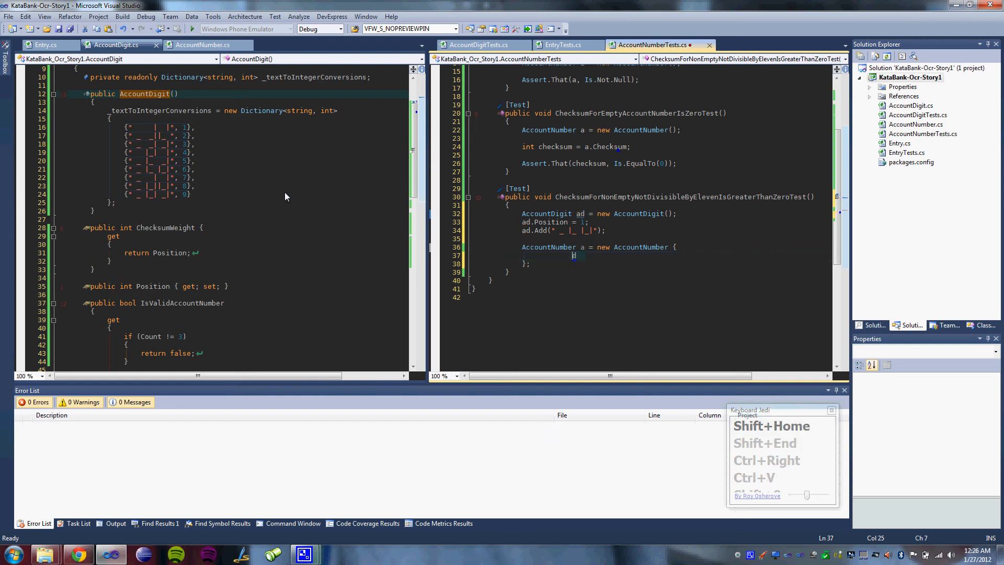
type("{d")
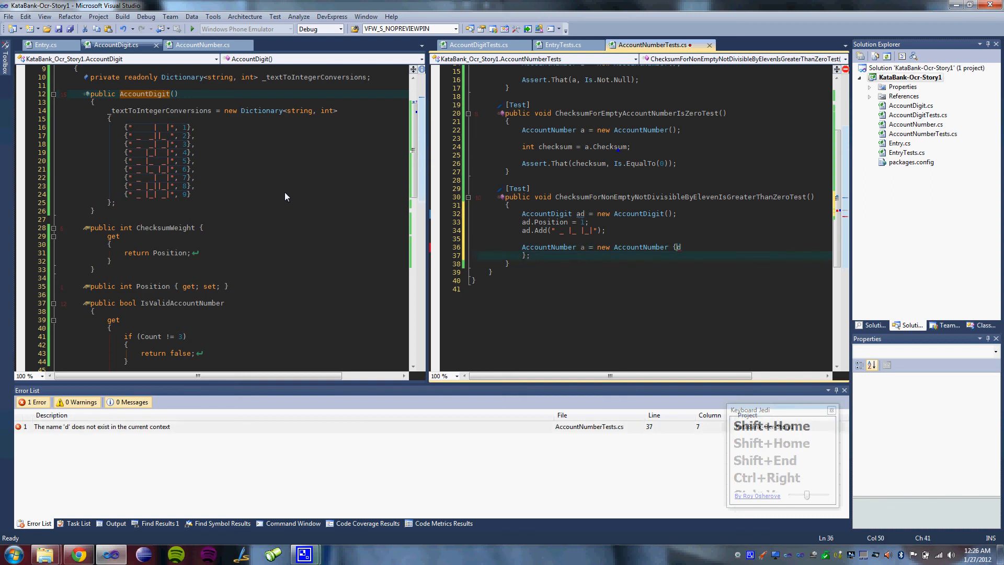
type("ad")
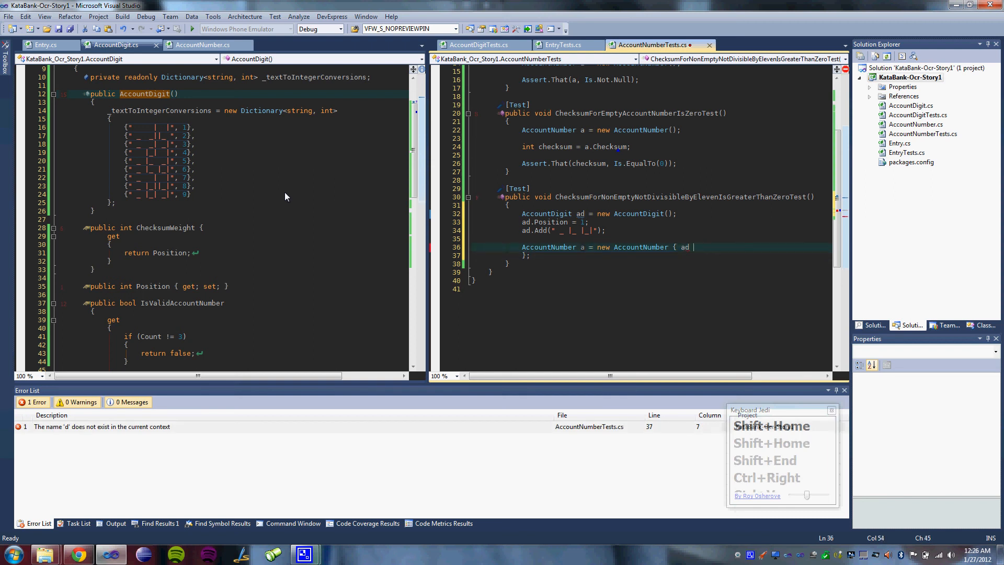
type("};")
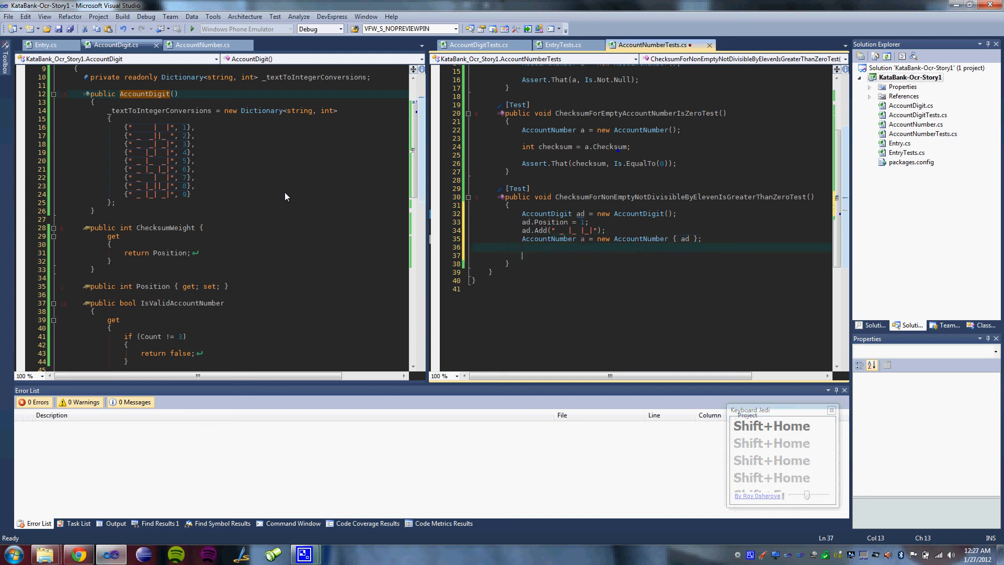
- Read int checksum = a.Checksum and assert that checksum Is.EqualTo(6)
type("int check")
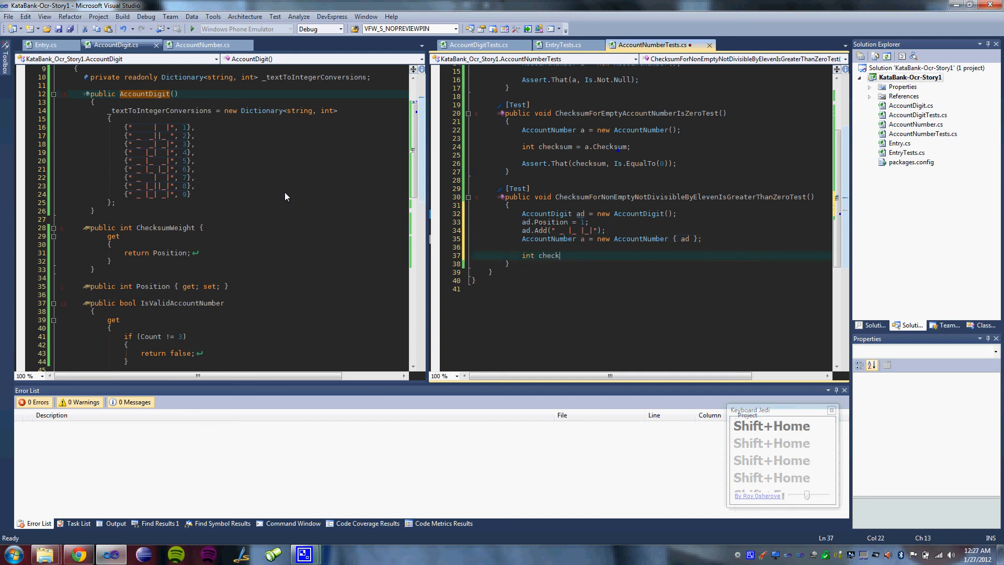
type("sum=")
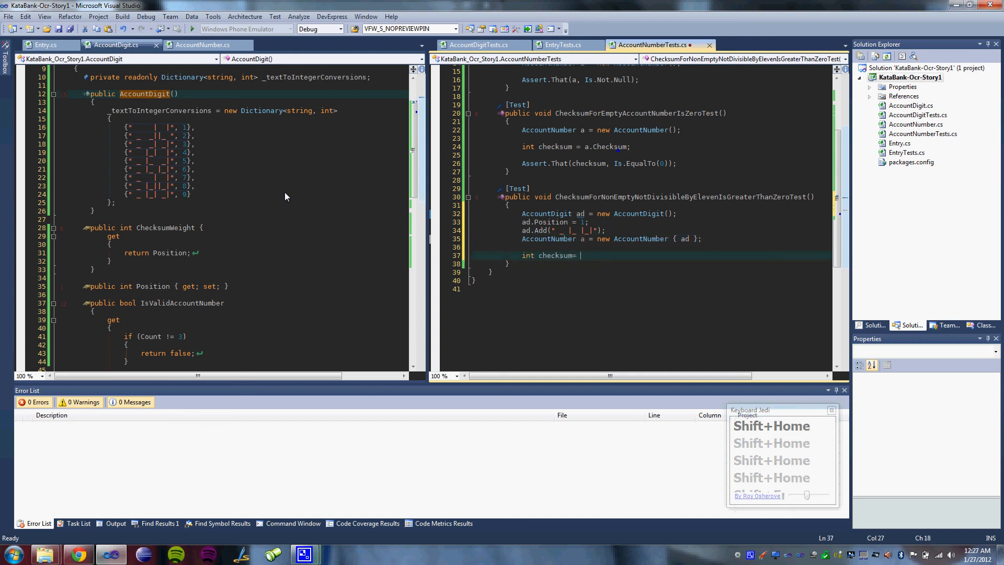
type("a.Checksum")
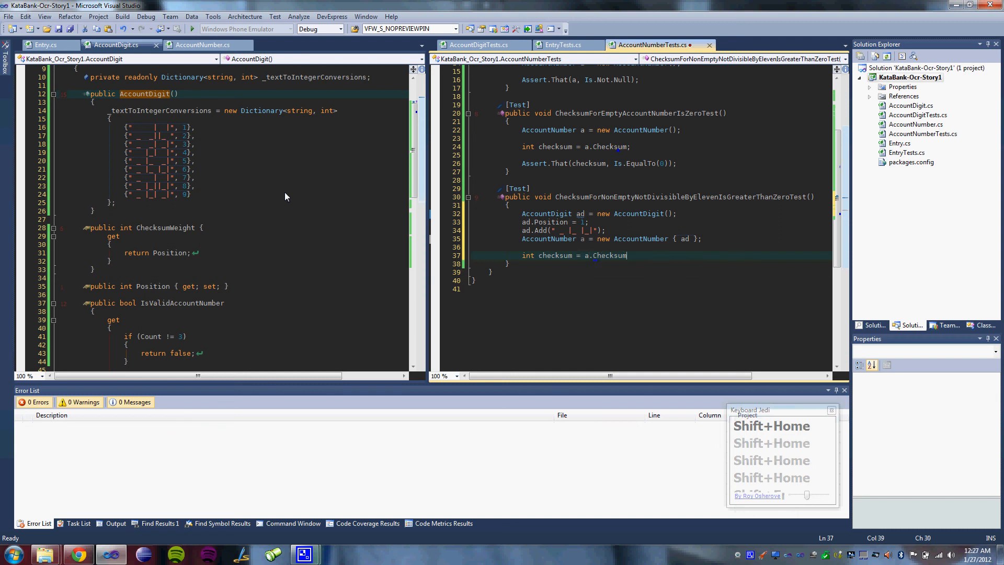
type("Assert.That(c")
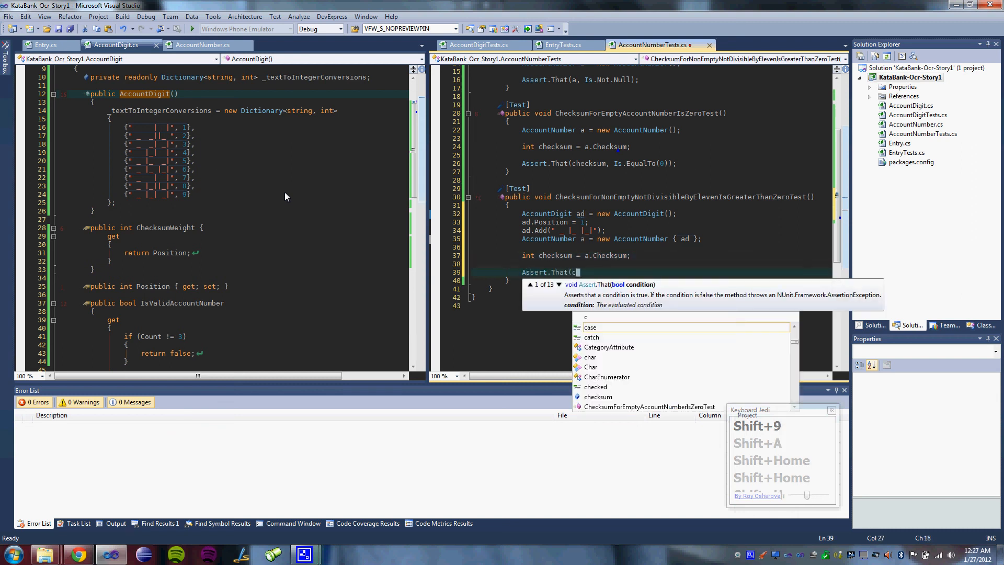
type("checksum, Is.EqualTo(6")
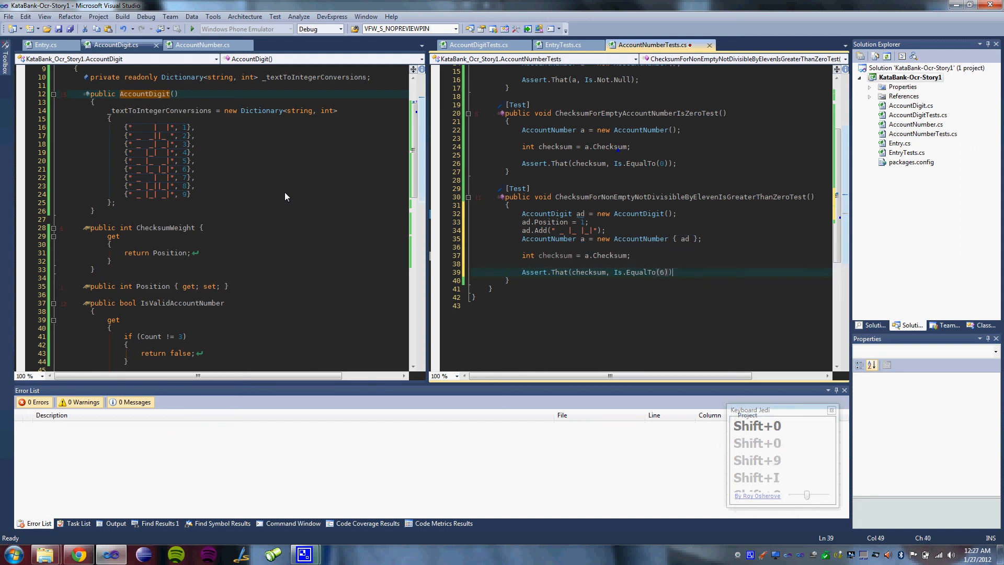
- Run the checksum test, watch it fail expecting 6 but getting 0, and show AccountNumber's Checksum code
key("Ctrl+Shift+S")
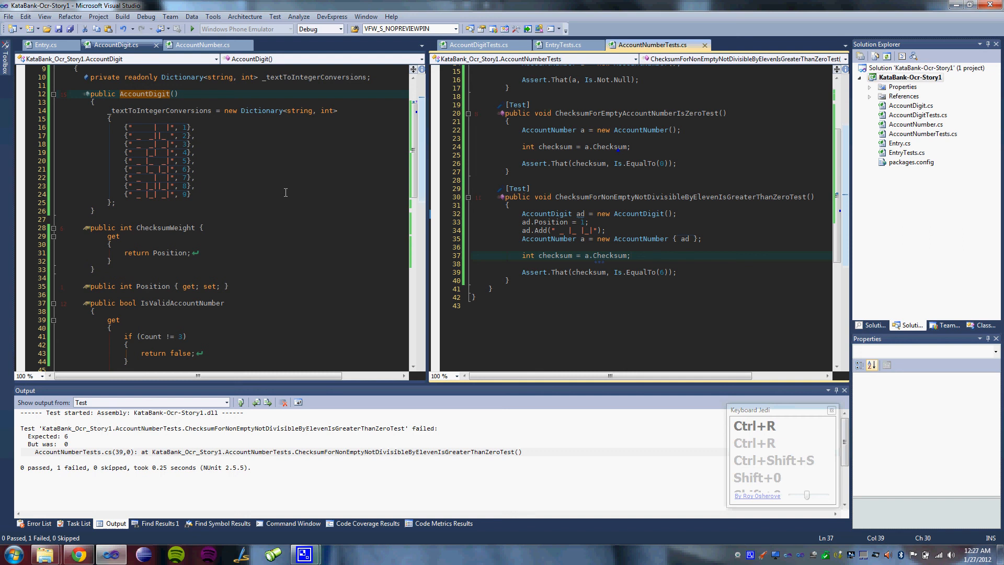
left_click(202, 45)
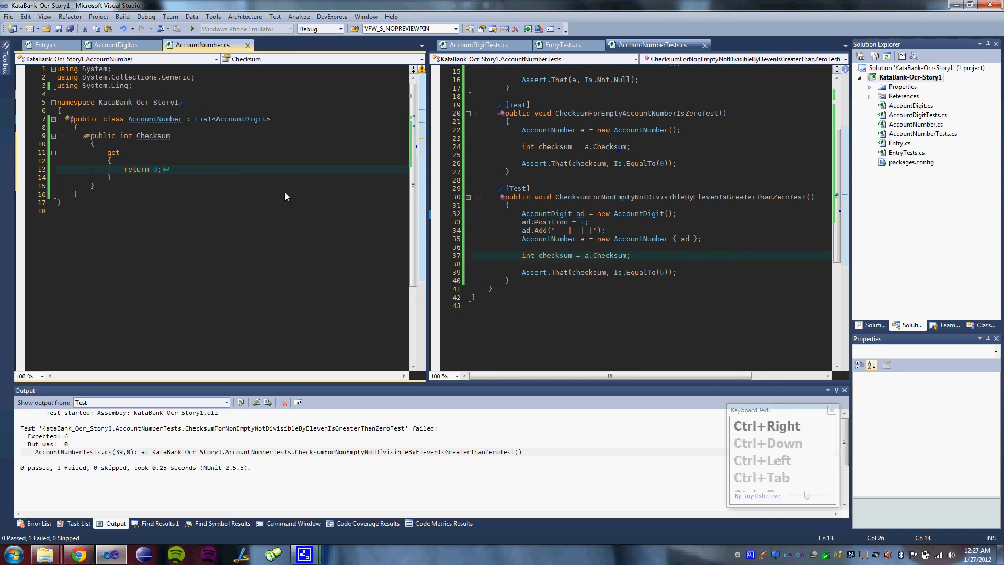
- Replace return 0 with a foreach over AccountDigit accumulating into int sumOfDigitsAndWeightings
key("Shift+Home")
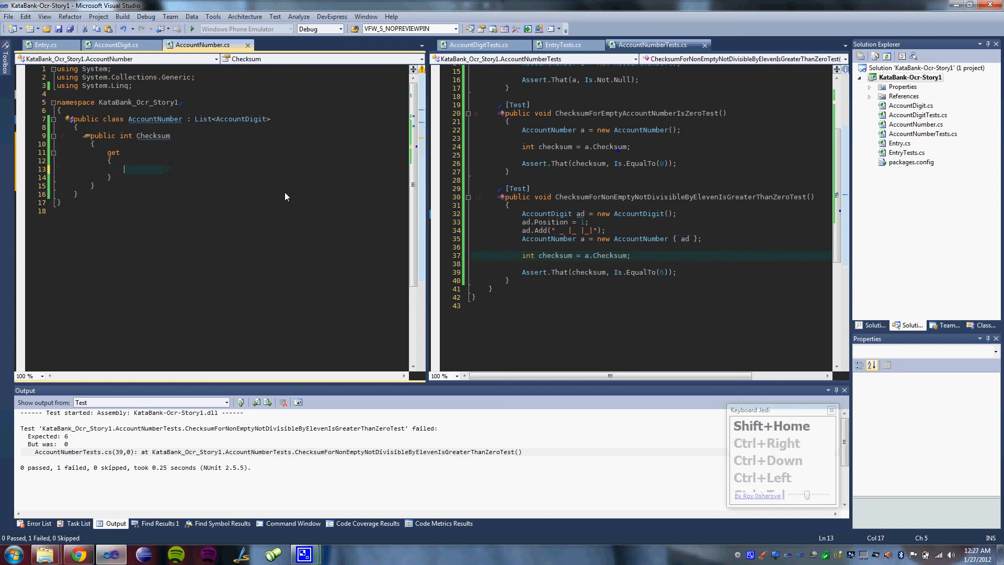
type("foreach(")
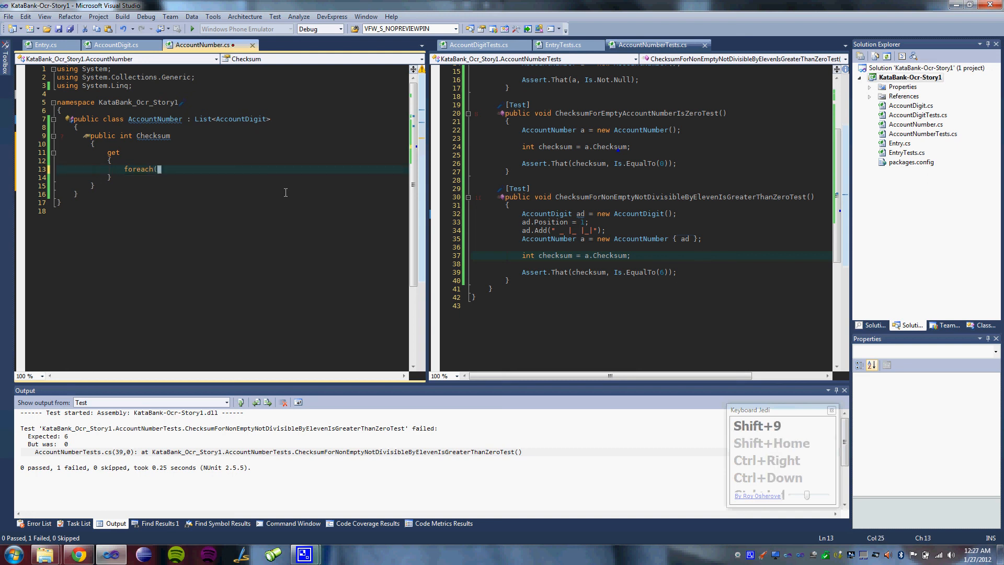
type("AccountDigit ad in this")
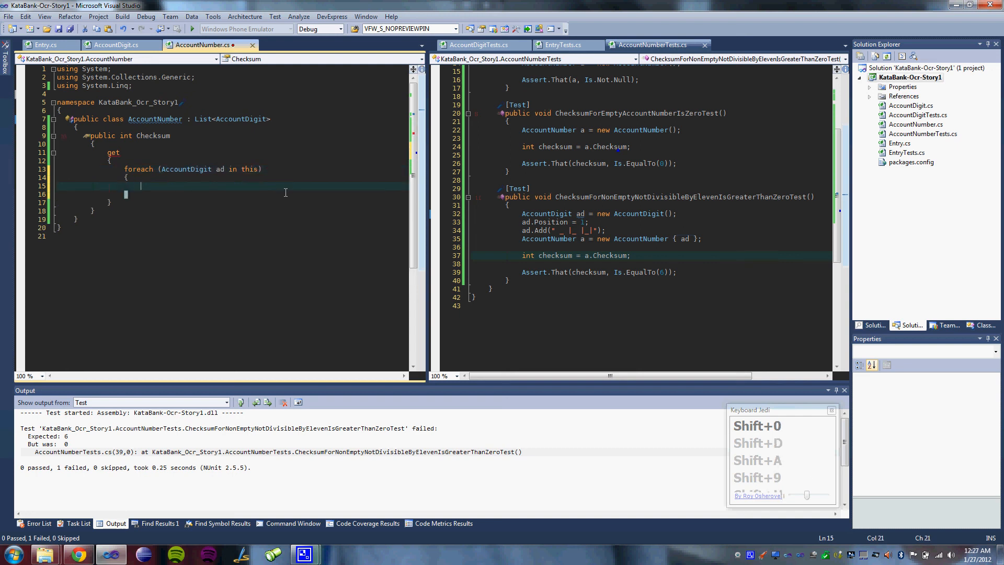
type("int check")
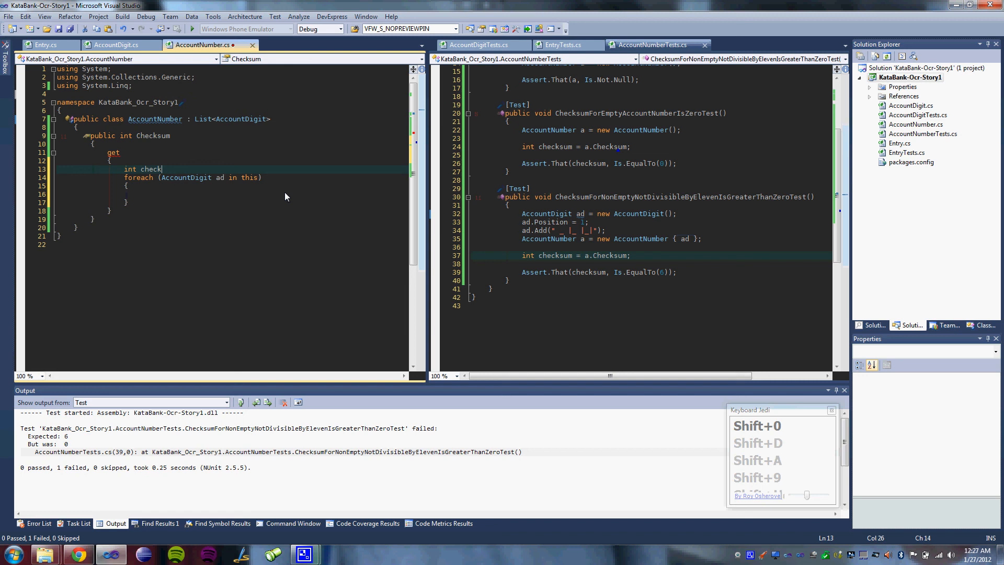
key("BackSpace")
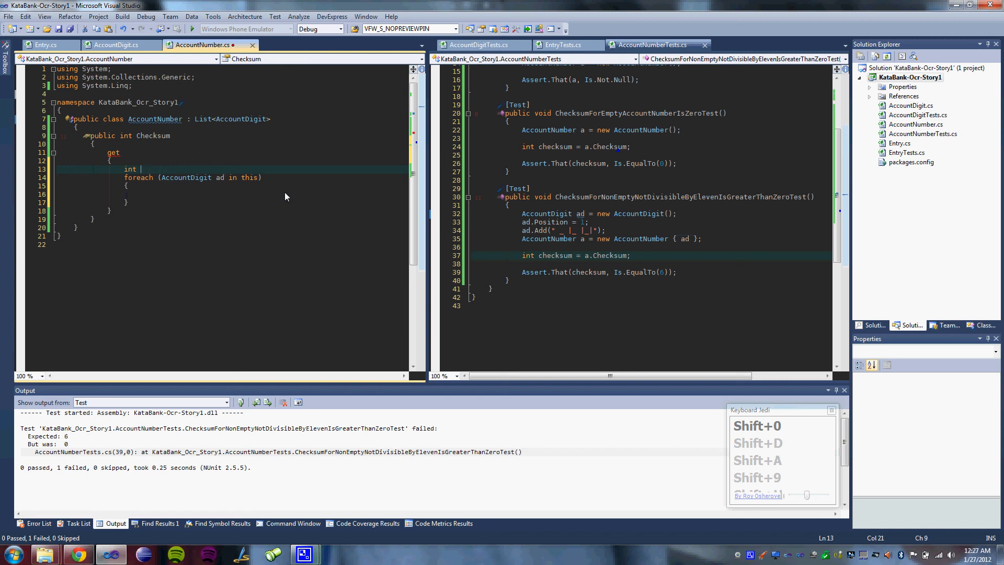
type("sum")
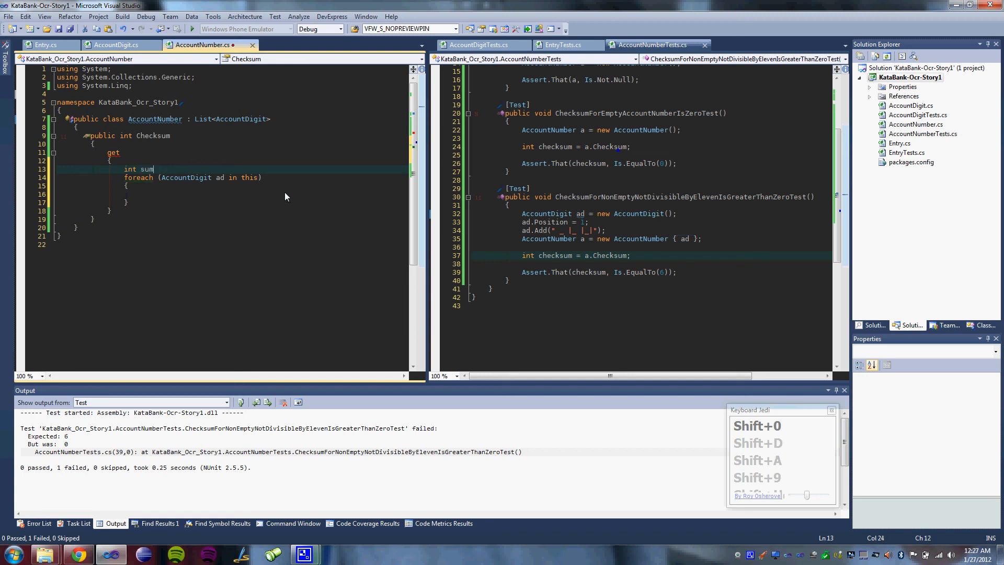
type("Of")
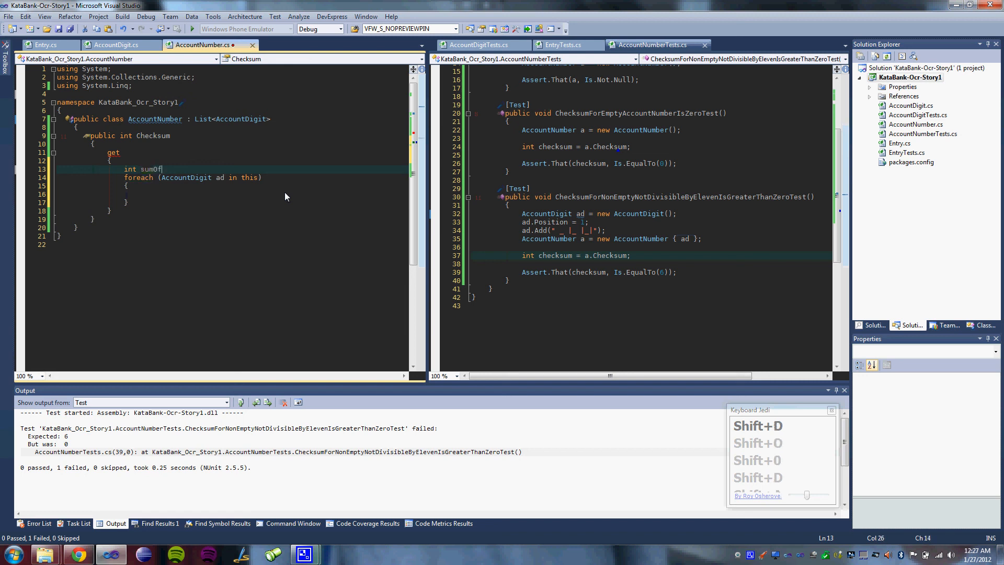
type("DigitsAndWeightings = 0;")
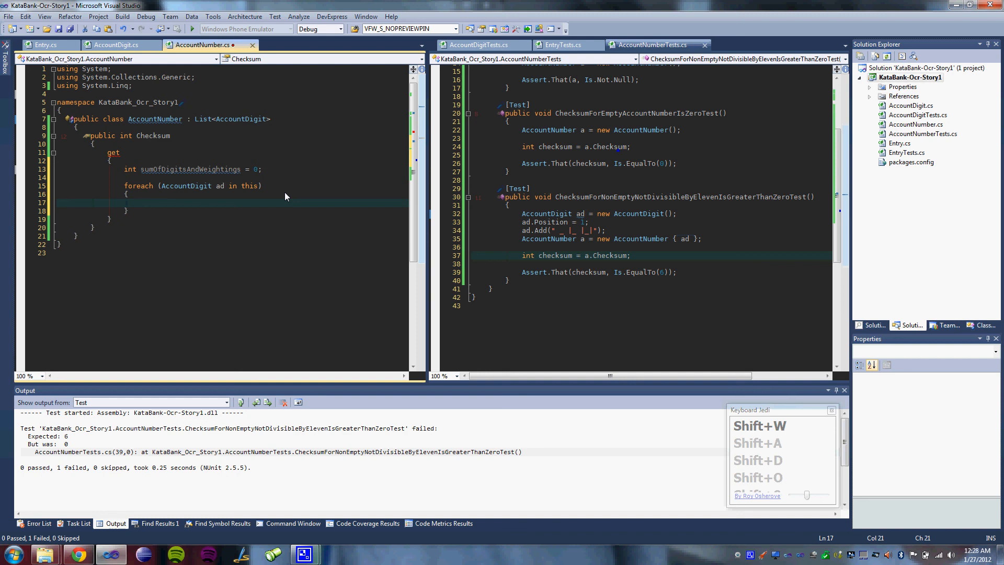
type("sumOfDigitsAndWeightings +=")
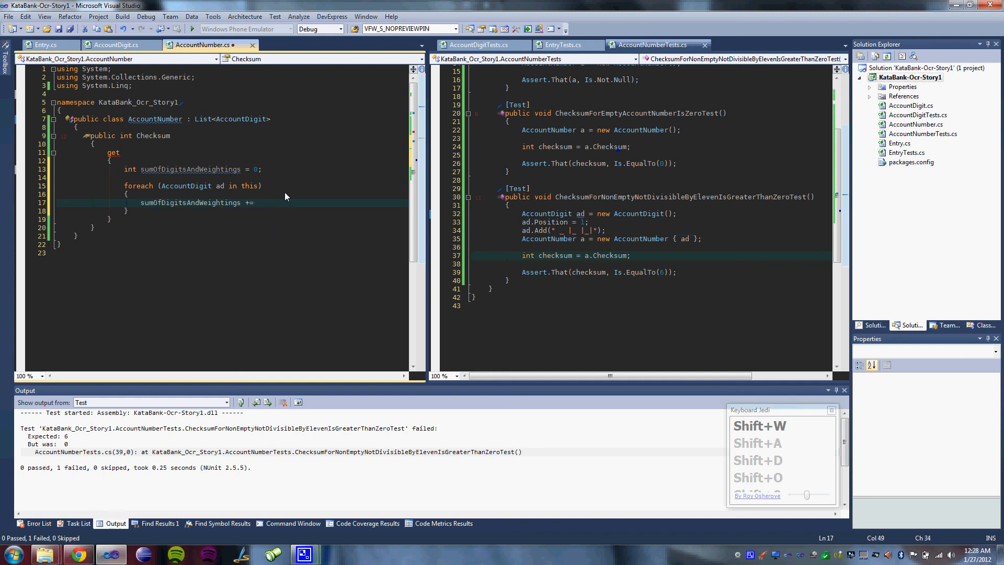
type("ad.")
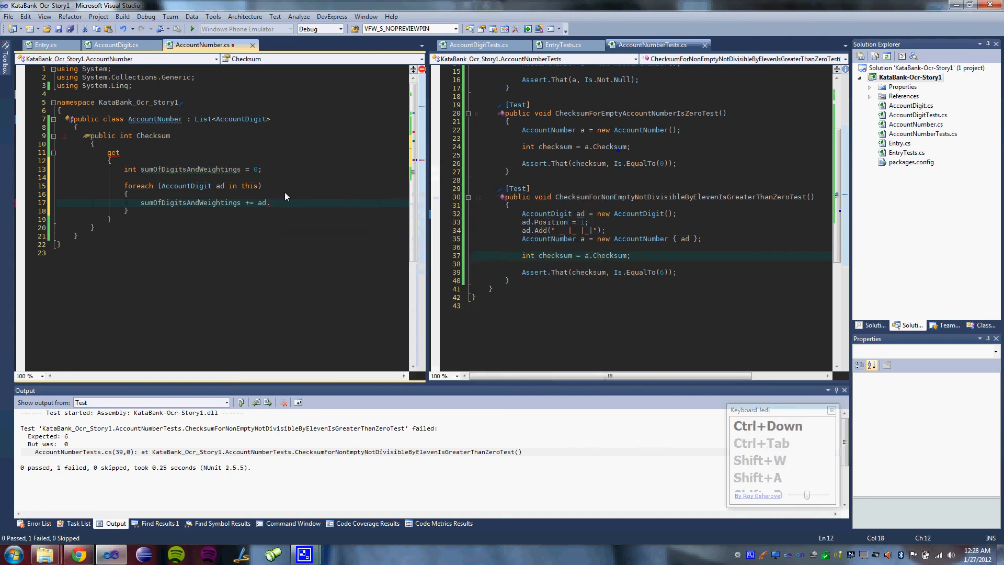
- Add ad.DigitAsInteger times ad.ChecksumWeight each pass and return the sum modulo 11, saving the file
left_click(115, 44)
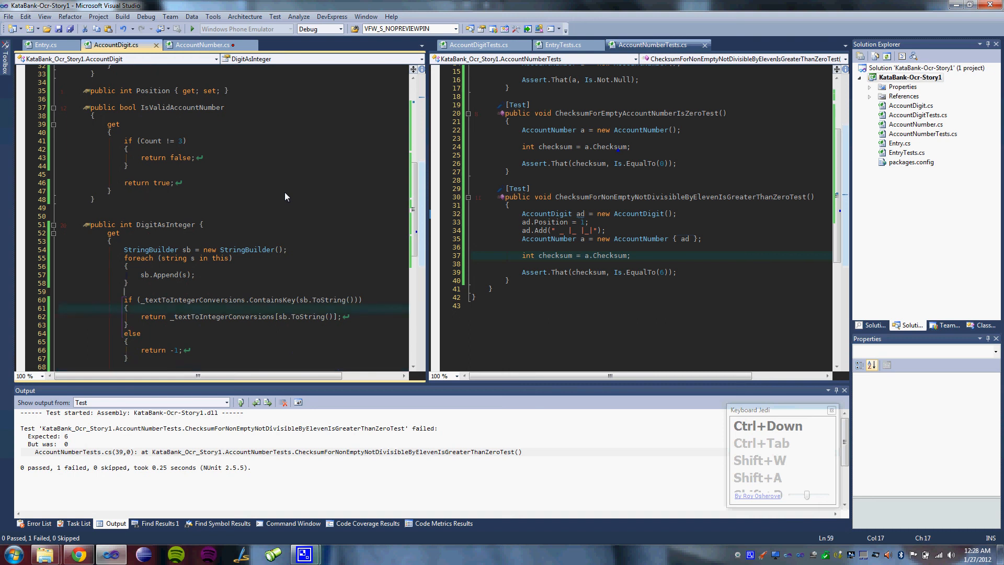
left_click(205, 44)
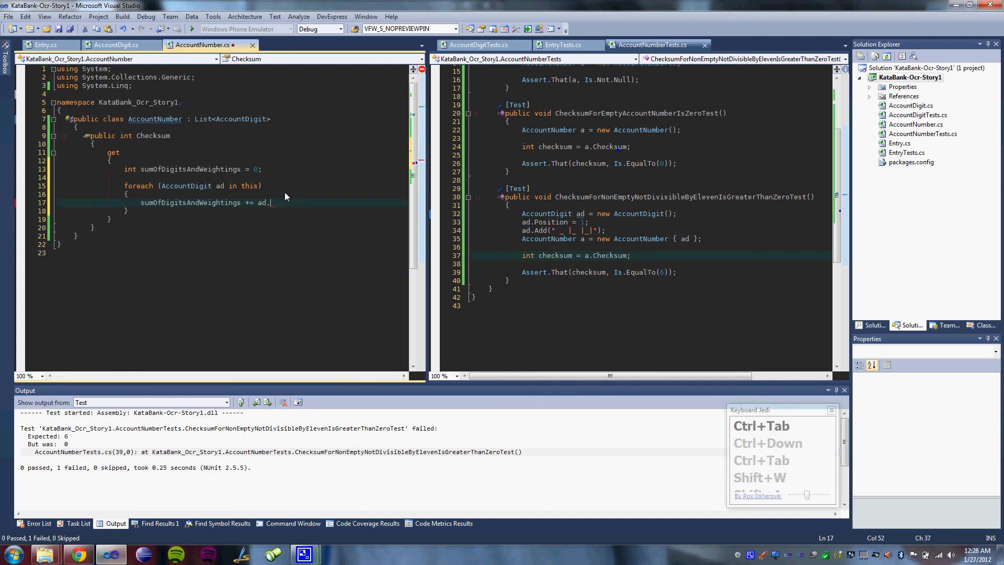
type("DigitAsInteger * ad.ChecksumWeigh")
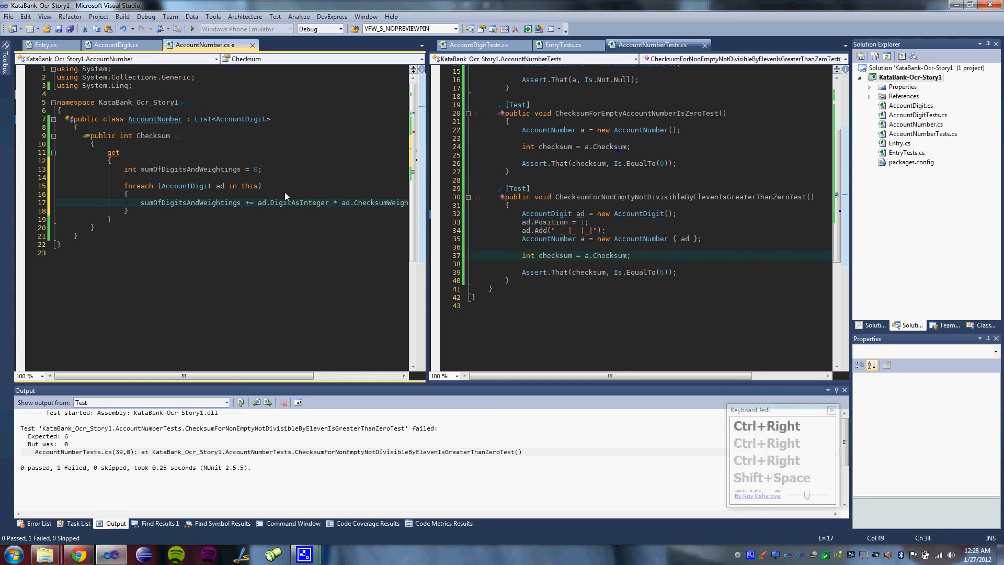
key("Enter")
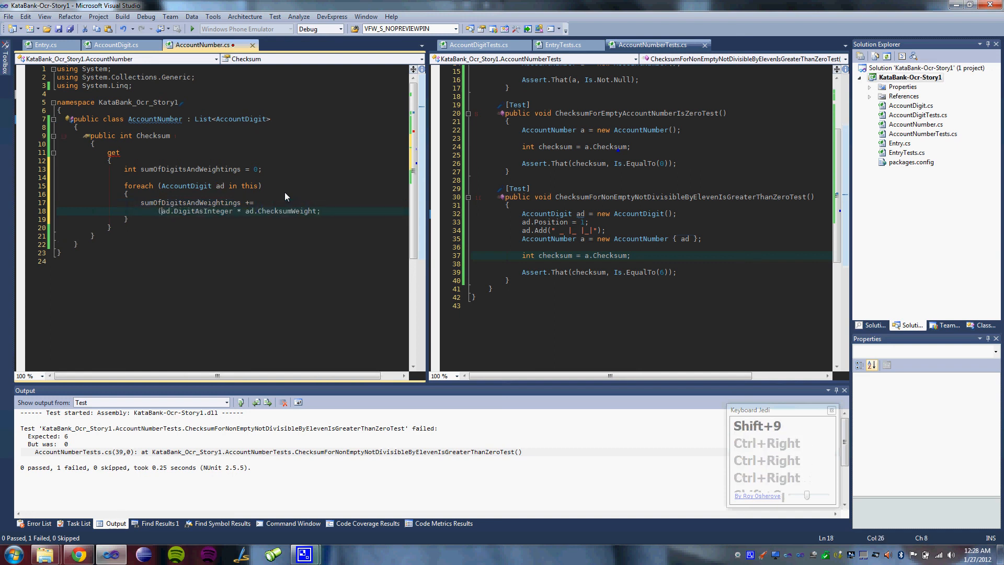
type(");")
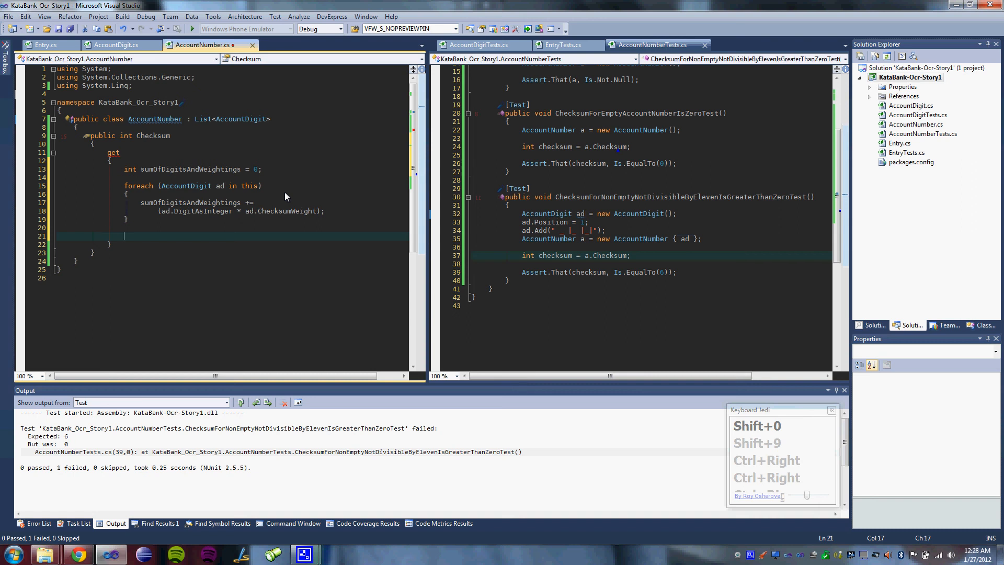
type("return sumOfDigitsAndWeightings % 11;")
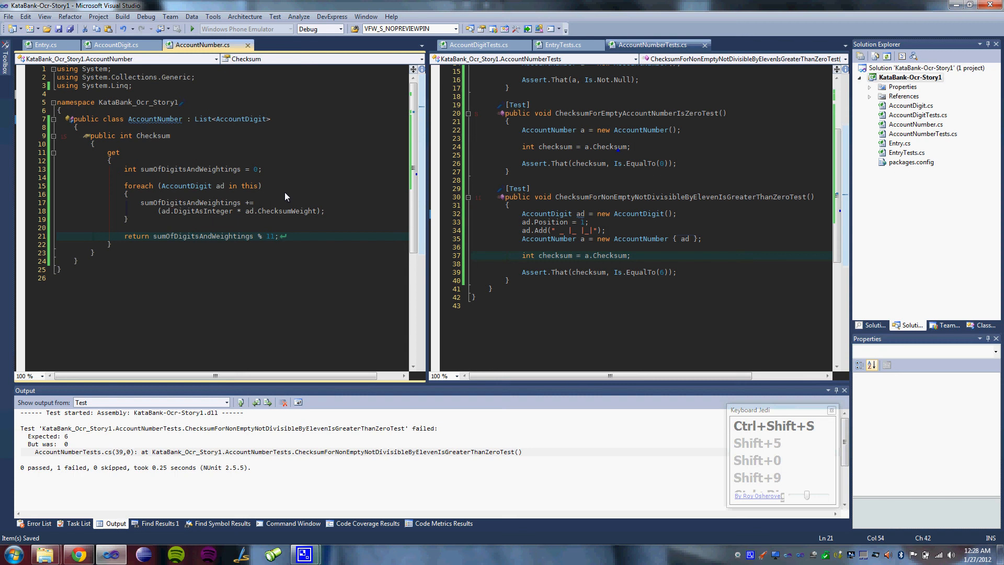
- Rerun the checksum test, then all three AccountNumber tests, so every one passes
key("Ctrl+Tab")
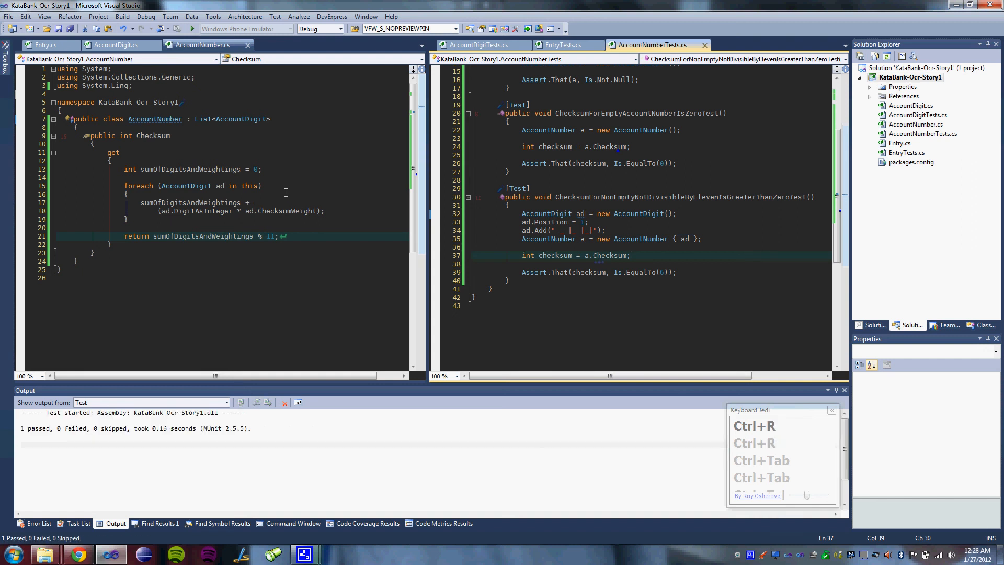
key("ctrl+Home")
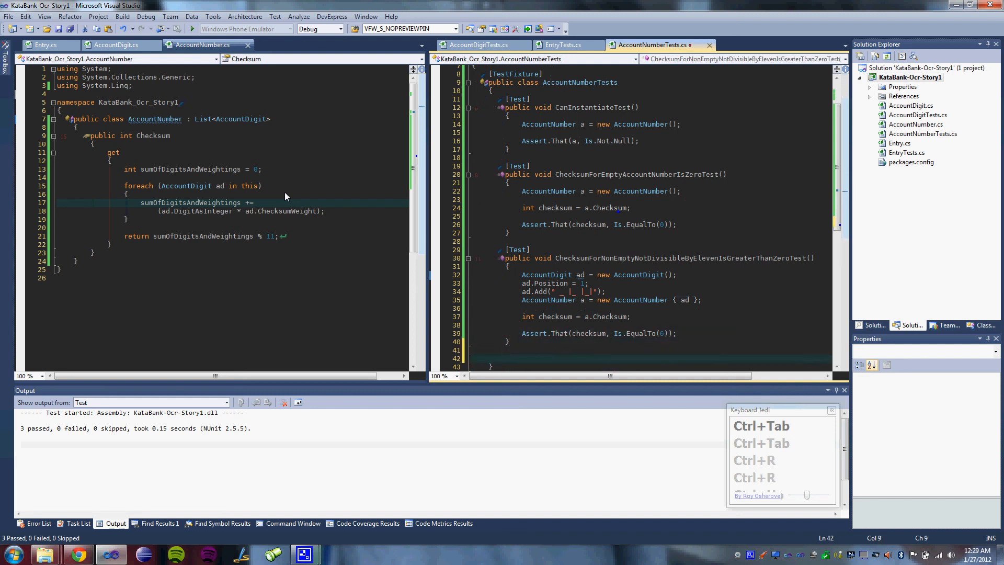
- Add a [Test] attribute below the third test to begin a fourth test method
type("[Test]")
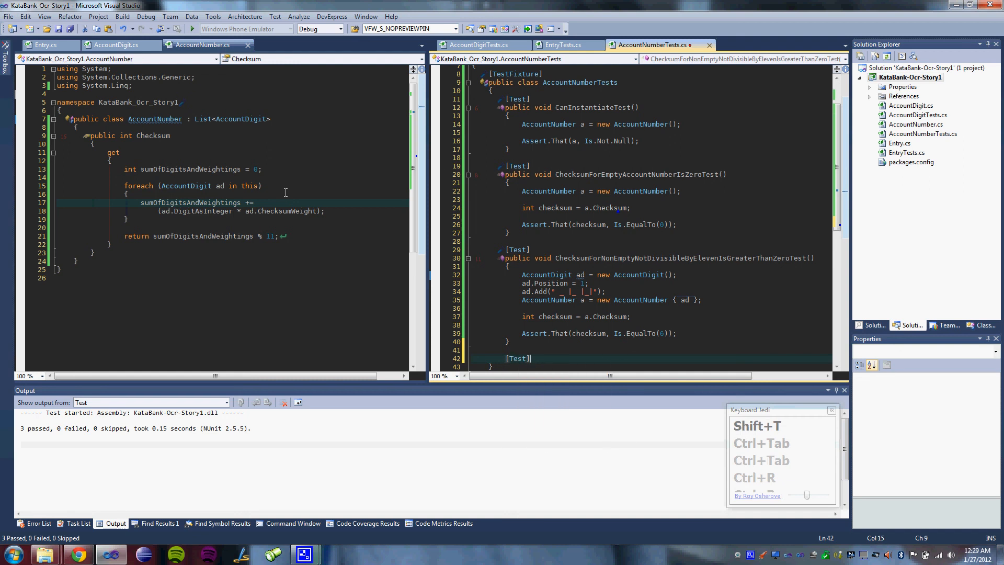
key("Enter")
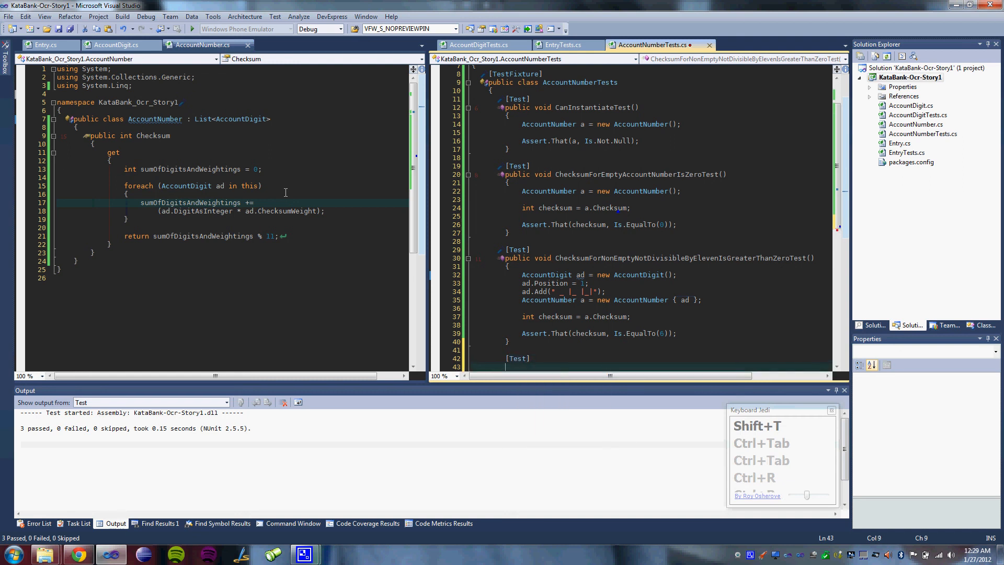